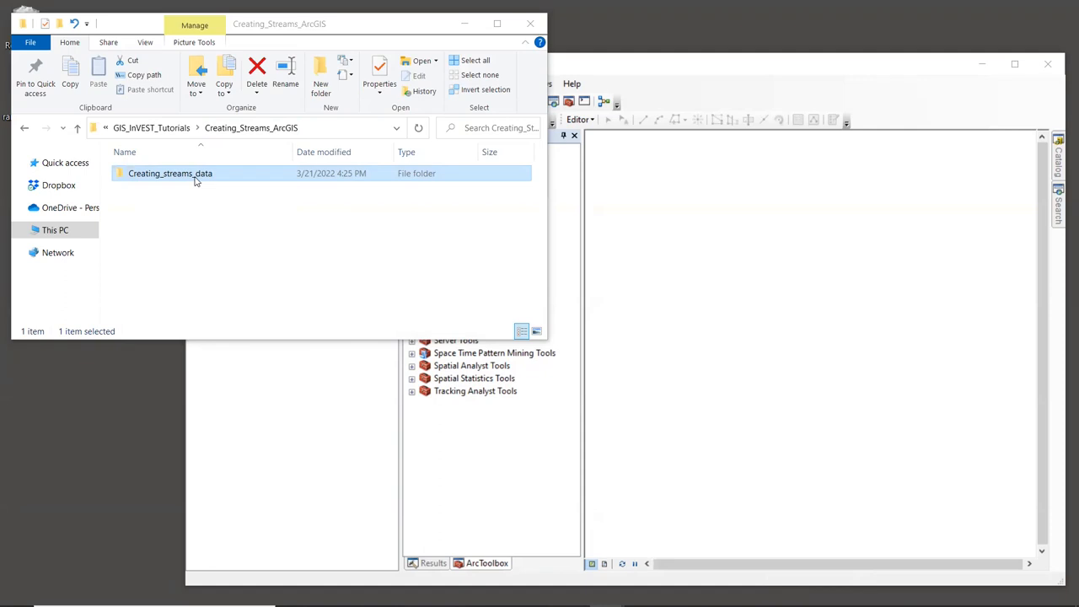
# Step: Select DEM_filled.tif in the Creating_streams_data folder and add it to ArcMap
pyautogui.doubleClick(168, 172)
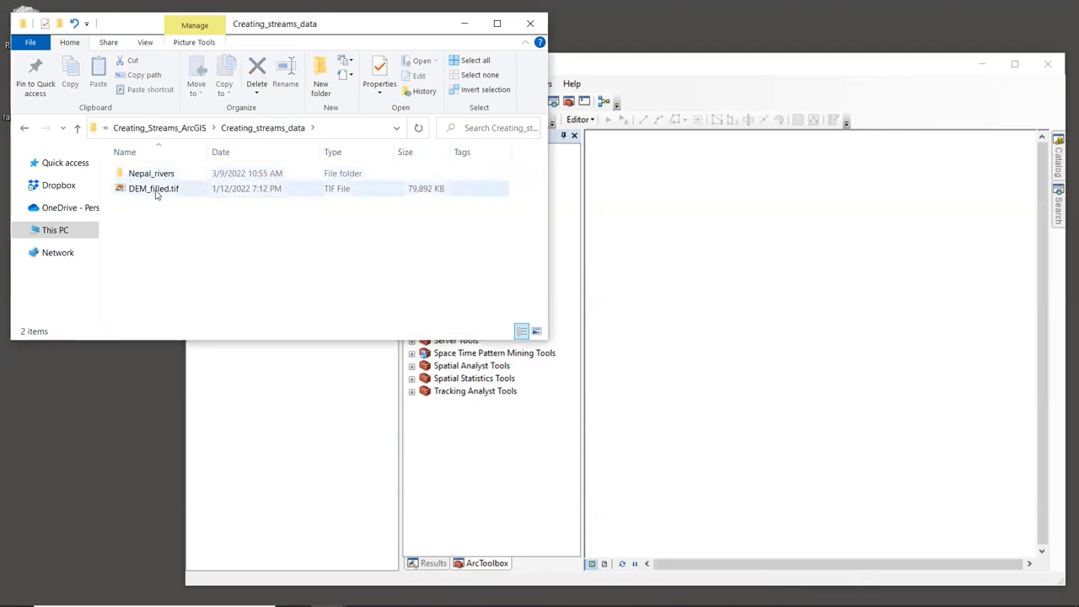
pyautogui.moveTo(153, 189)
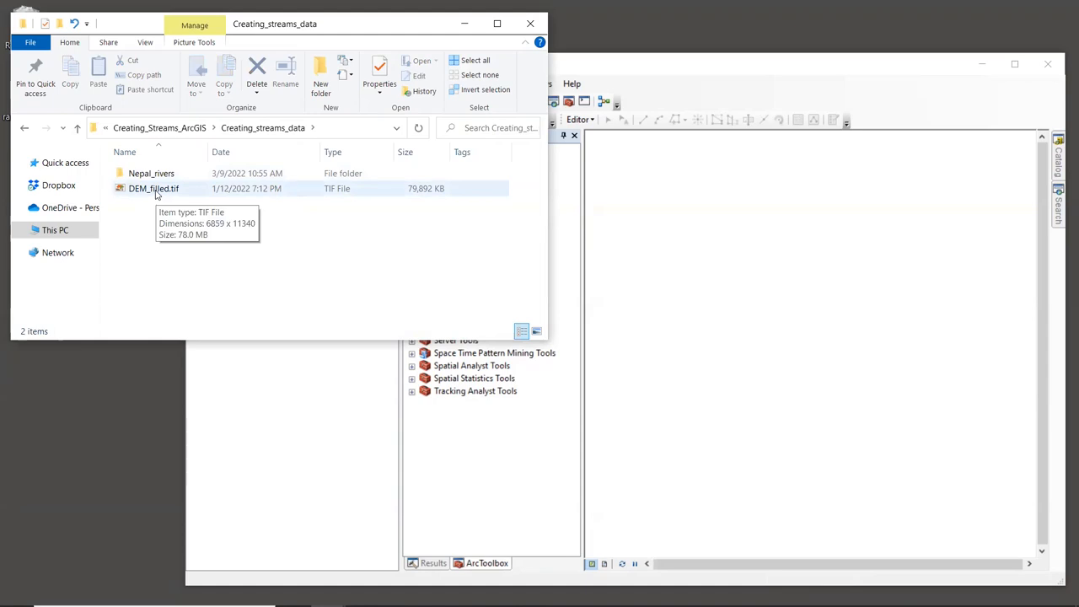
pyautogui.click(153, 189)
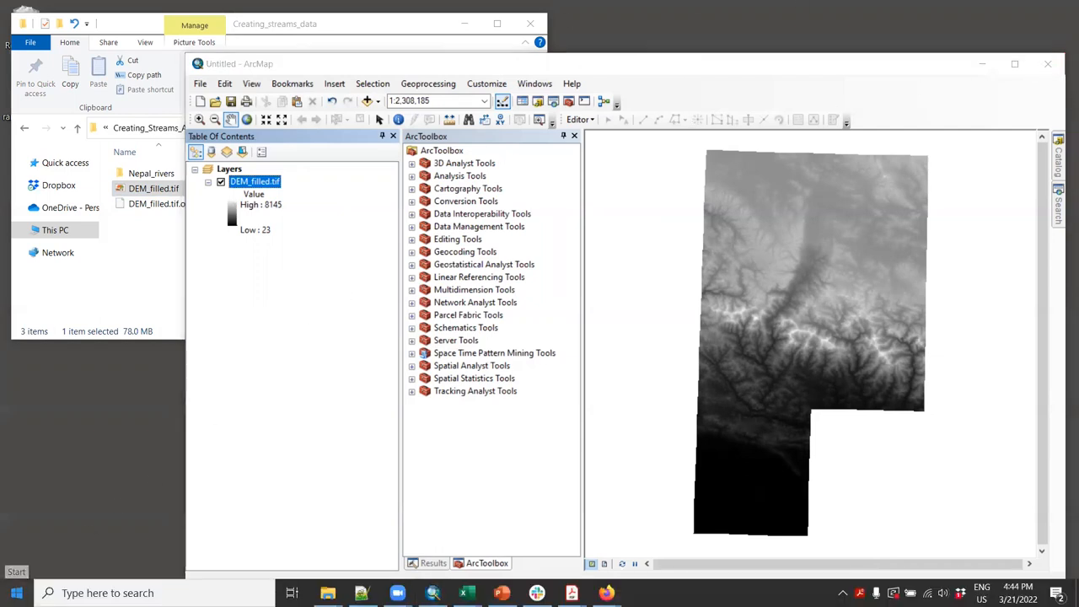
# Step: Launch RouteDEM from the InVEST 3.10.1 x64 group in the Start menu program list
pyautogui.click(14, 593)
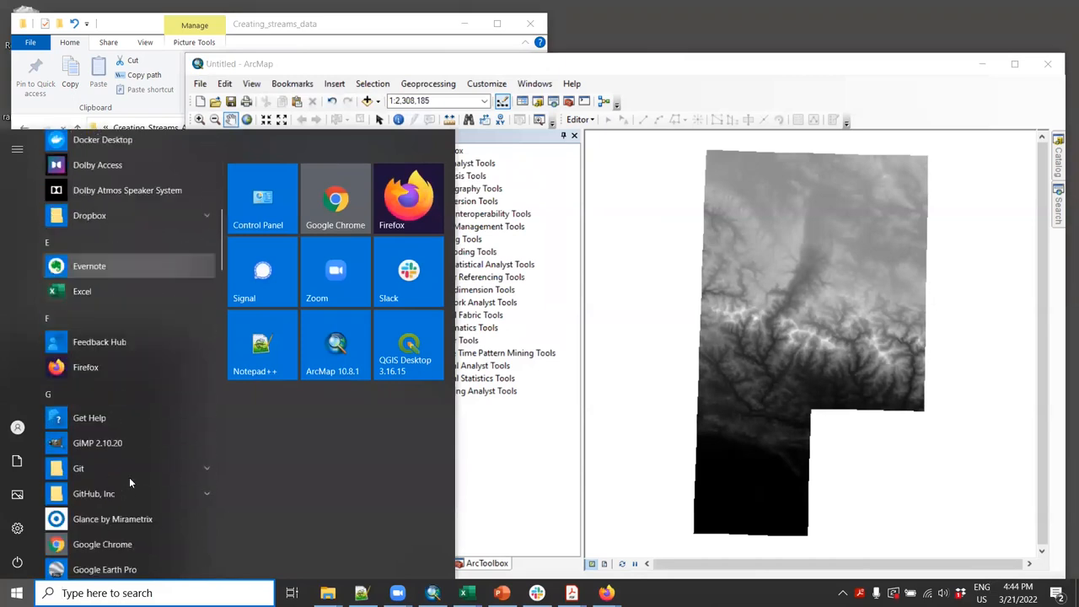
pyautogui.scroll(-3)
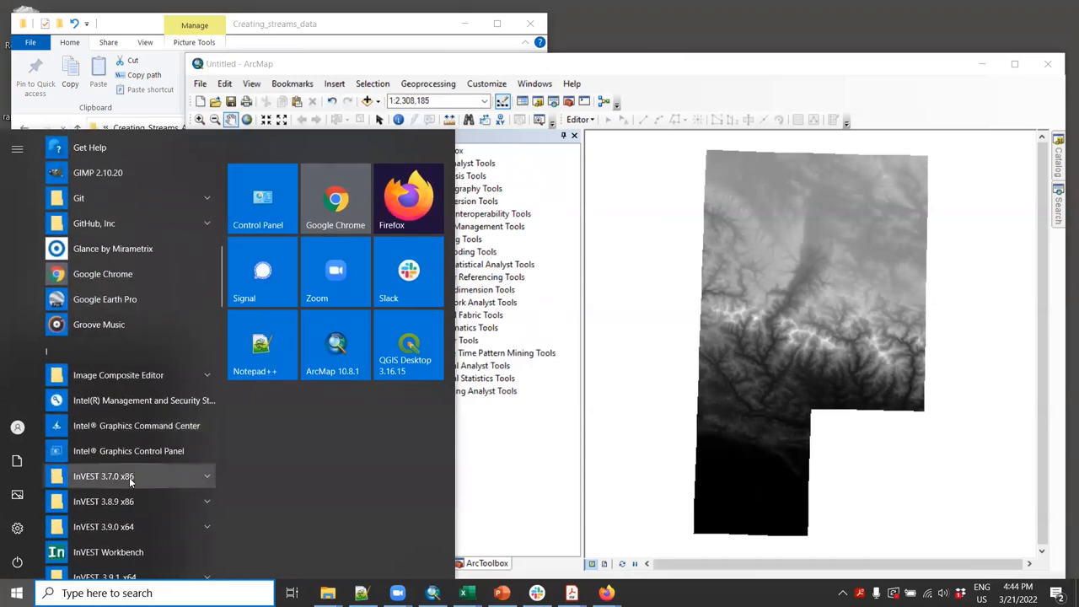
pyautogui.scroll(-3)
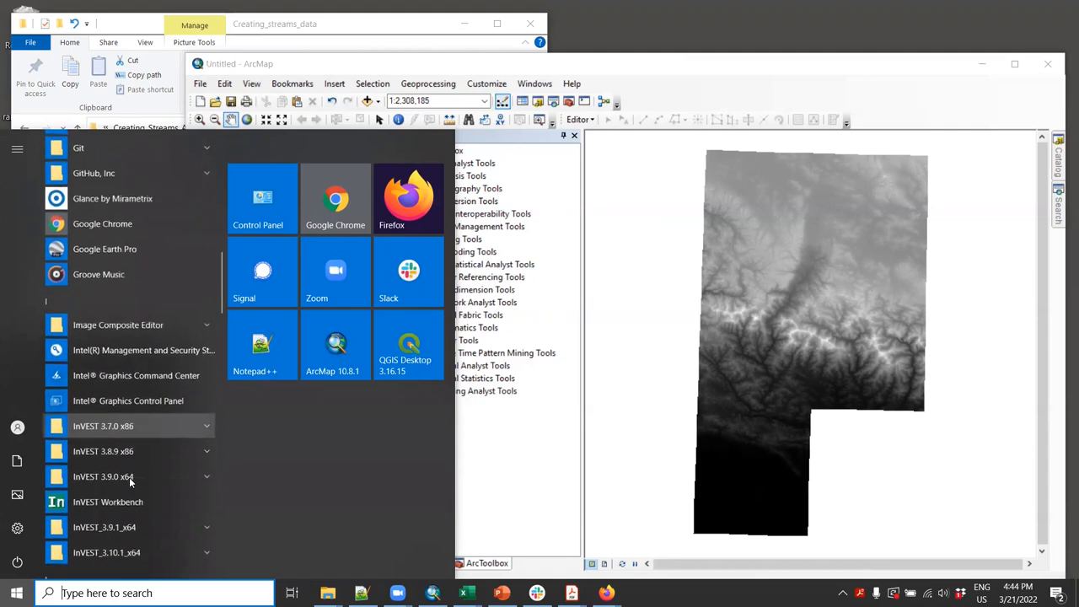
pyautogui.scroll(-3)
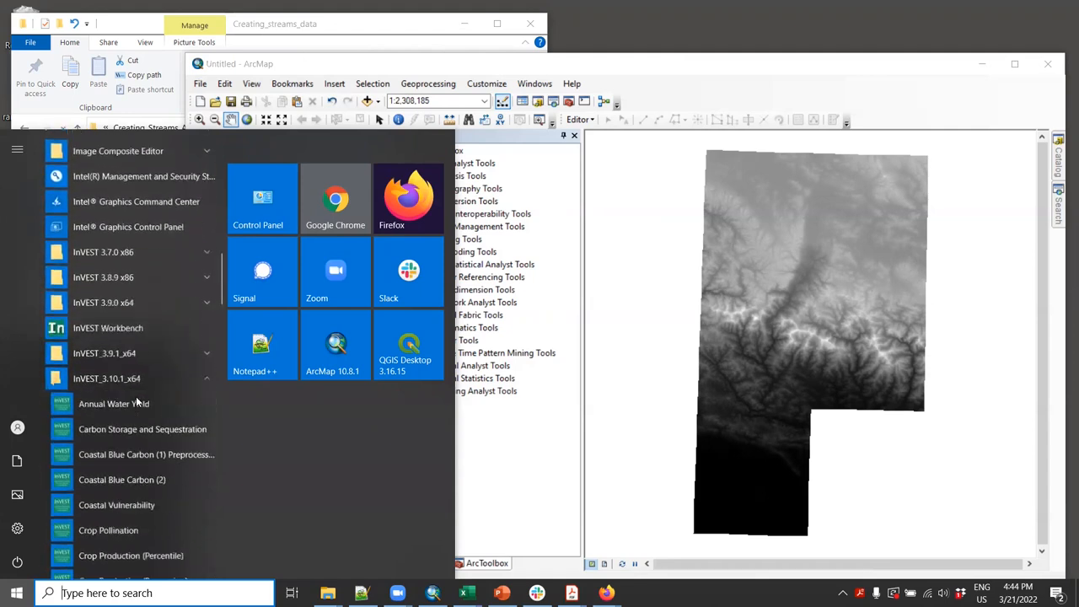
pyautogui.scroll(-3)
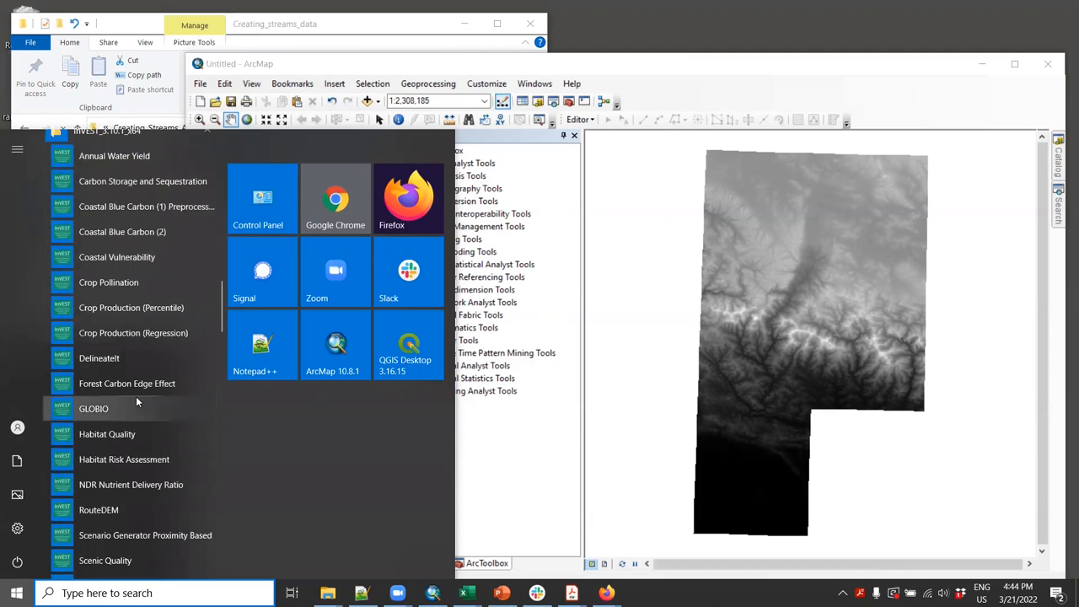
pyautogui.scroll(-3)
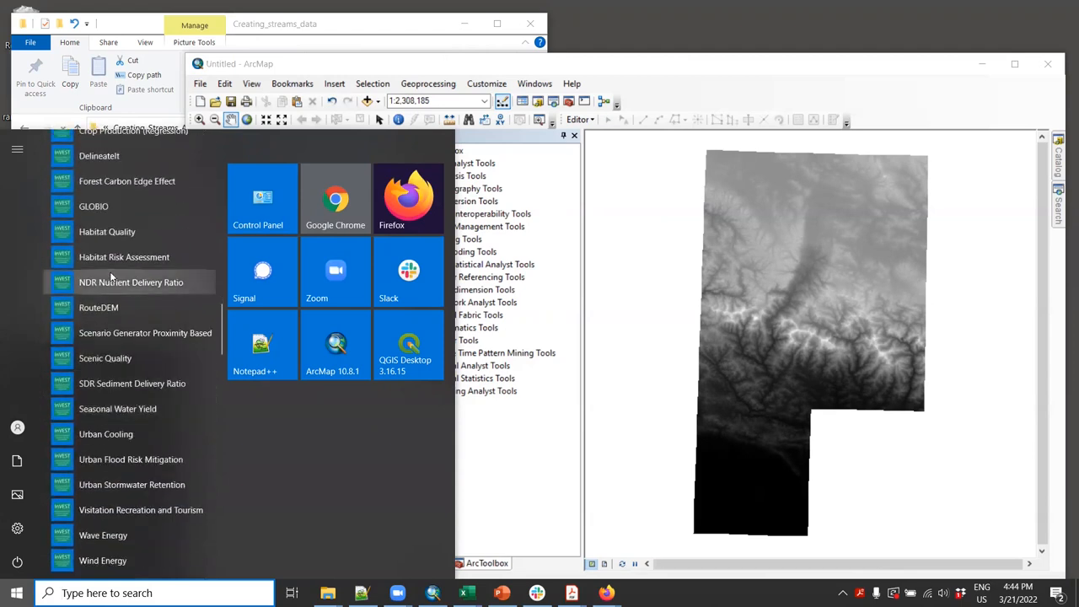
pyautogui.moveTo(143, 306)
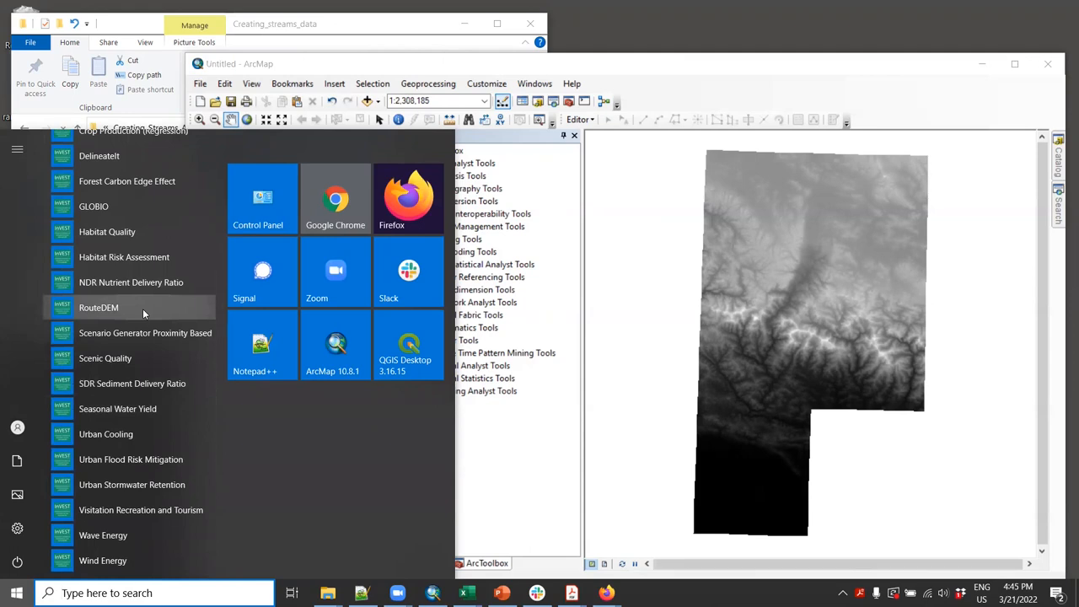
pyautogui.click(98, 306)
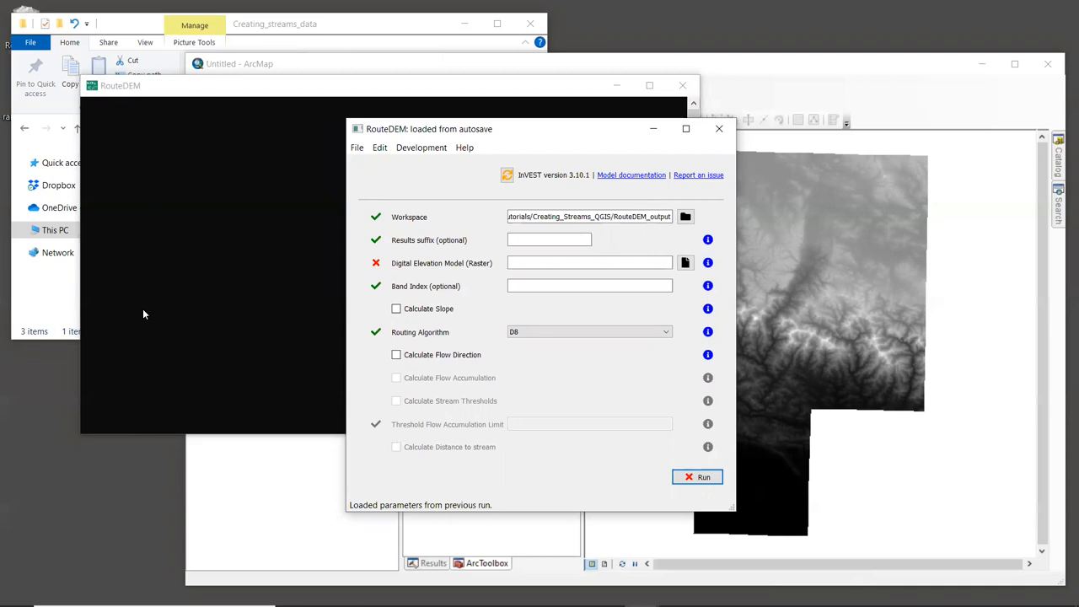
pyautogui.moveTo(295, 123)
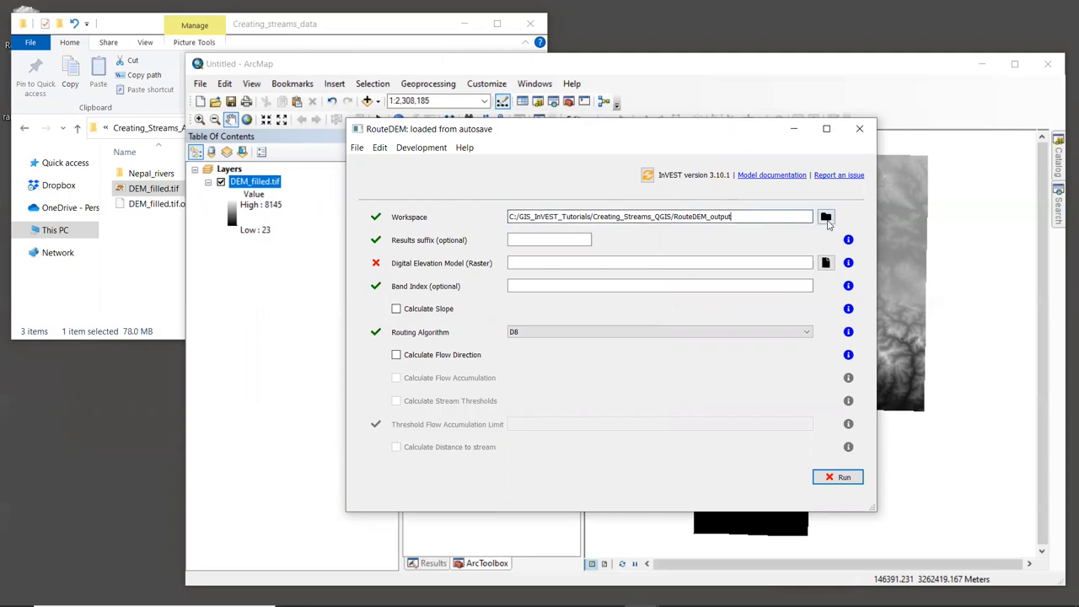
# Step: Create a RouteDEM_output folder inside Creating_Streams_ArcGIS and select it as the workspace
pyautogui.click(826, 215)
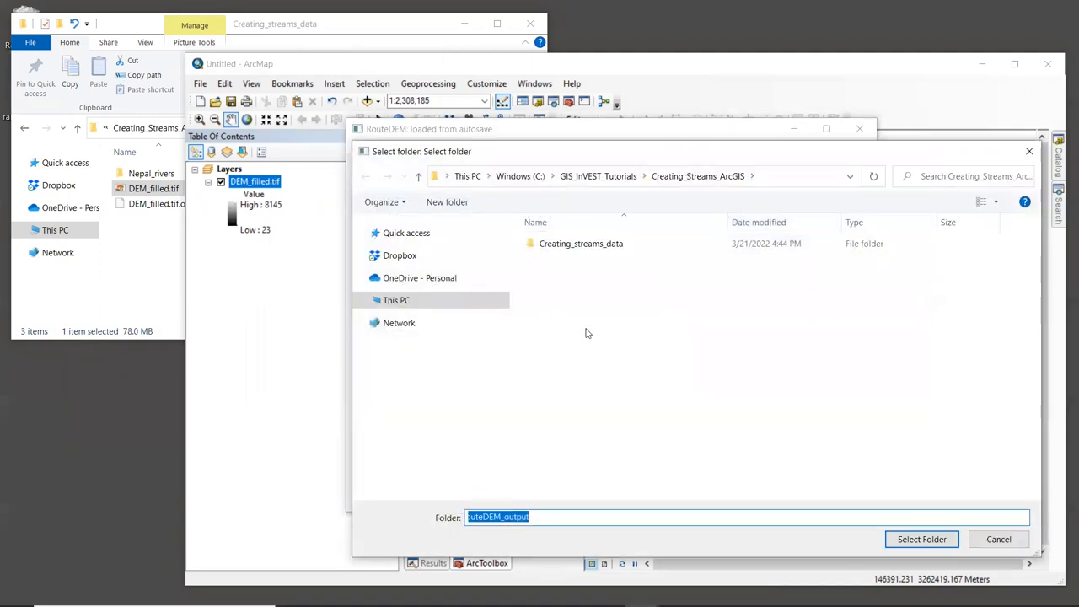
pyautogui.moveTo(601, 331)
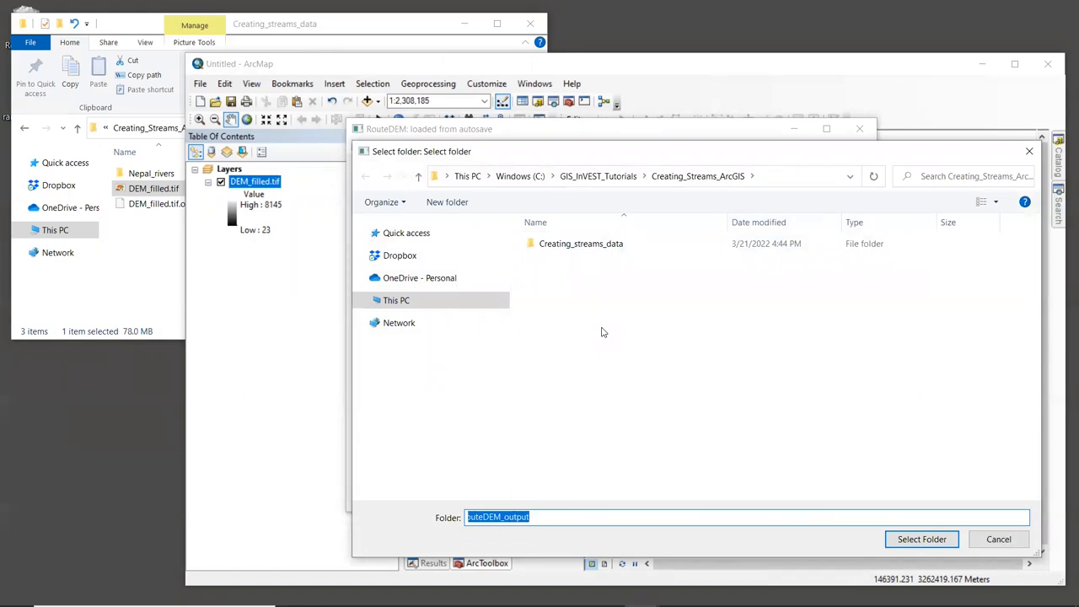
pyautogui.moveTo(566, 293)
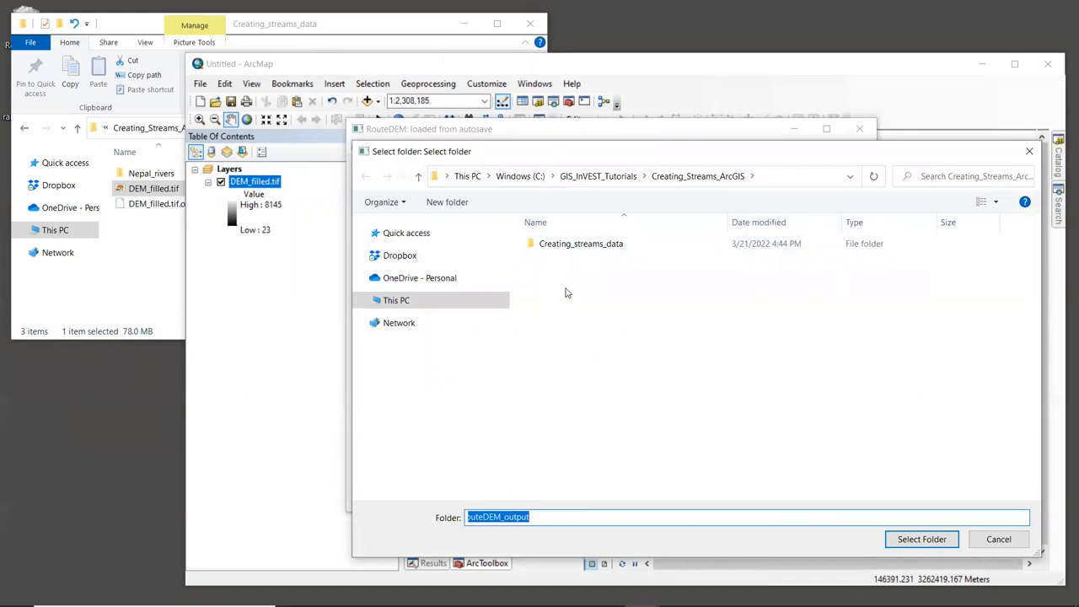
pyautogui.rightClick(566, 293)
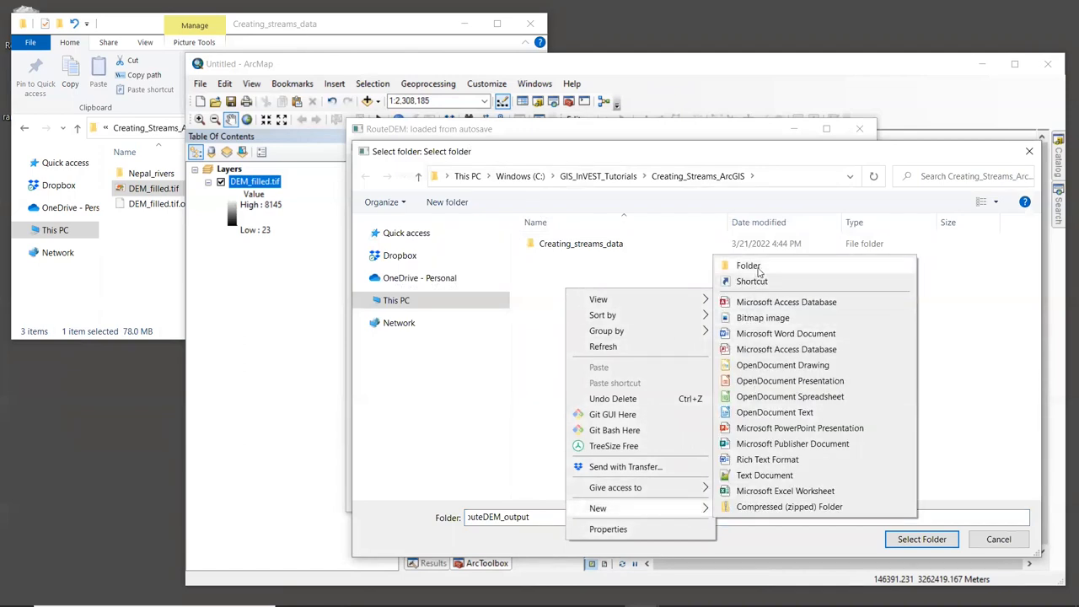
pyautogui.click(748, 265)
pyautogui.write('RouteDEM_outpu')
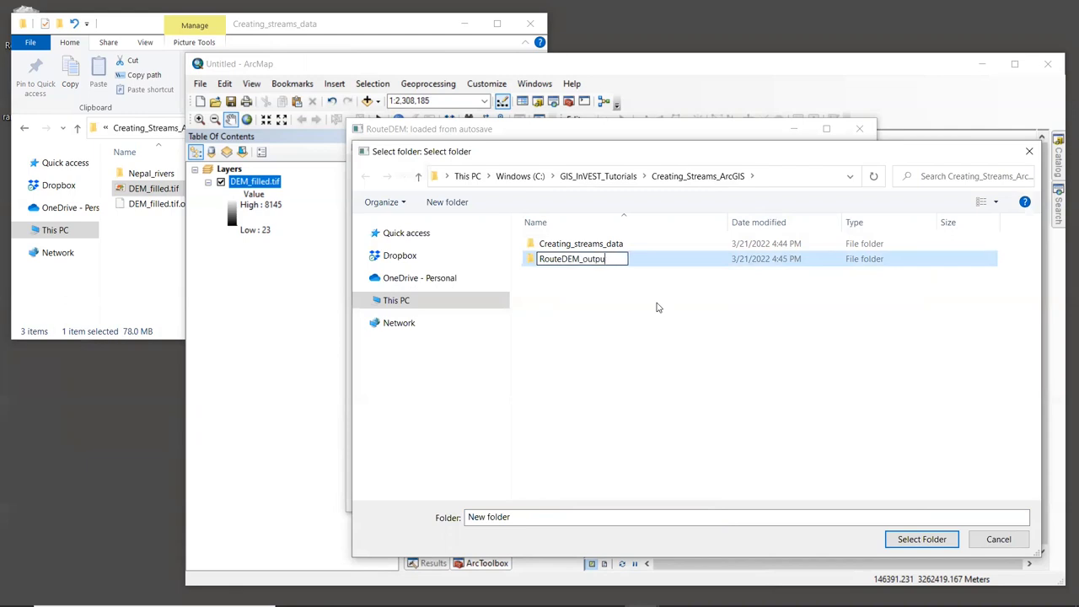
pyautogui.write('t')
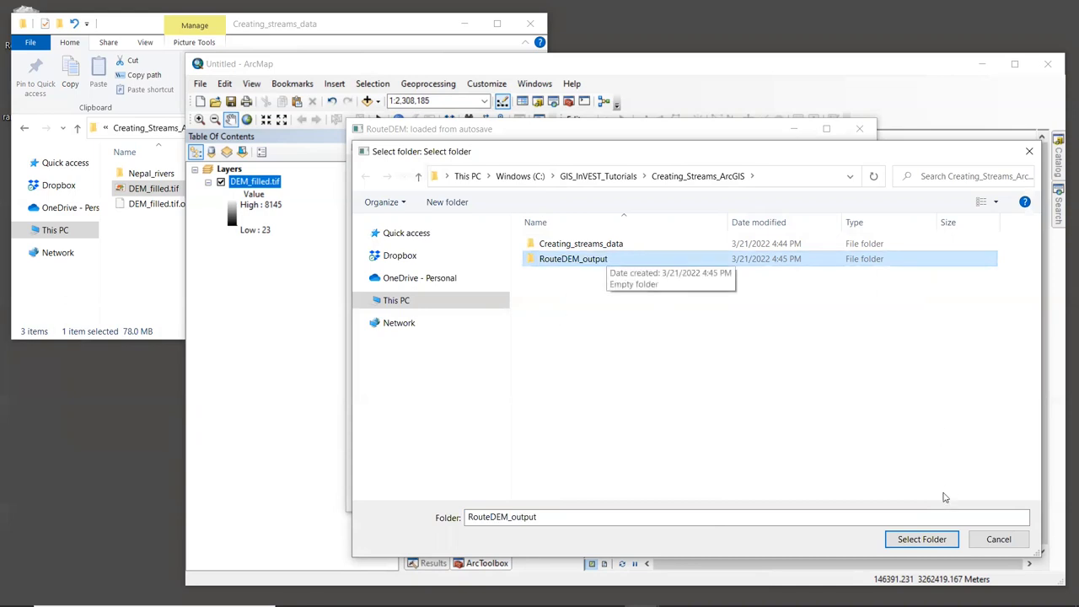
pyautogui.moveTo(920, 539)
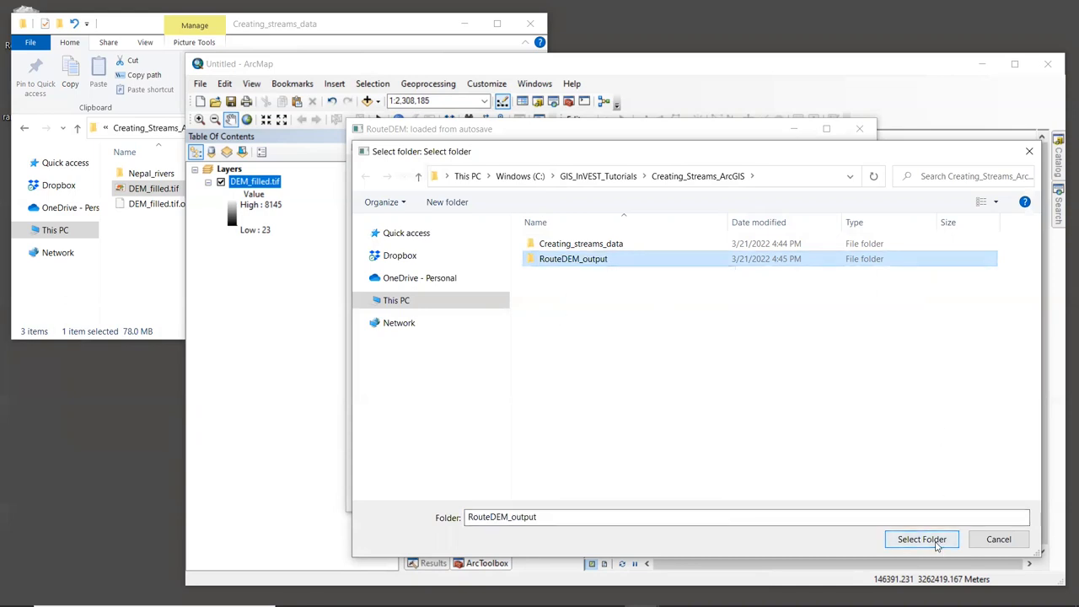
pyautogui.click(920, 540)
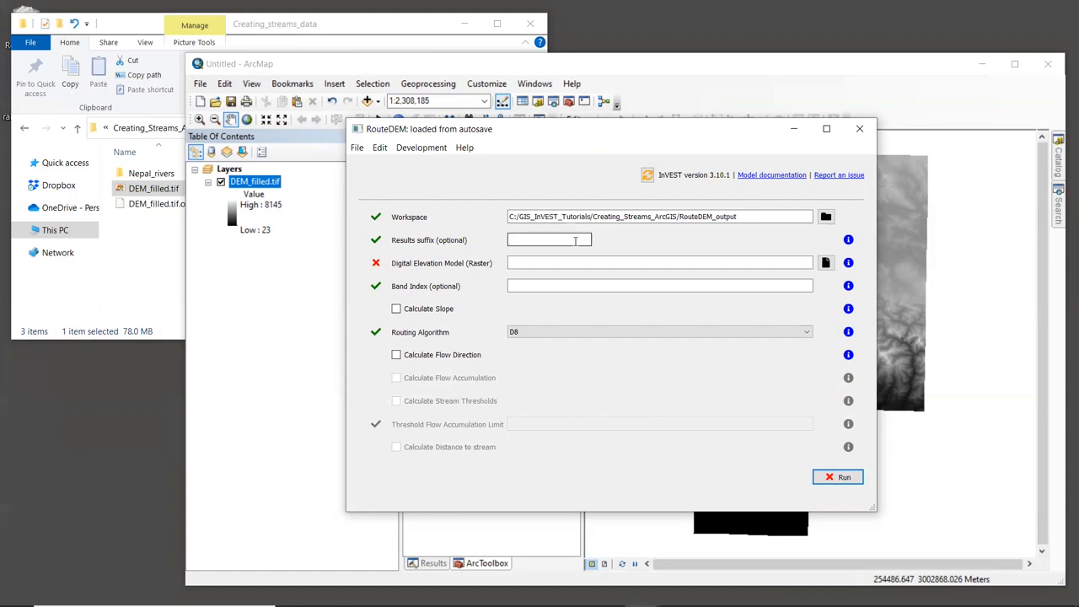
# Step: Enter tfa1000 as the results suffix
pyautogui.write('tfa')
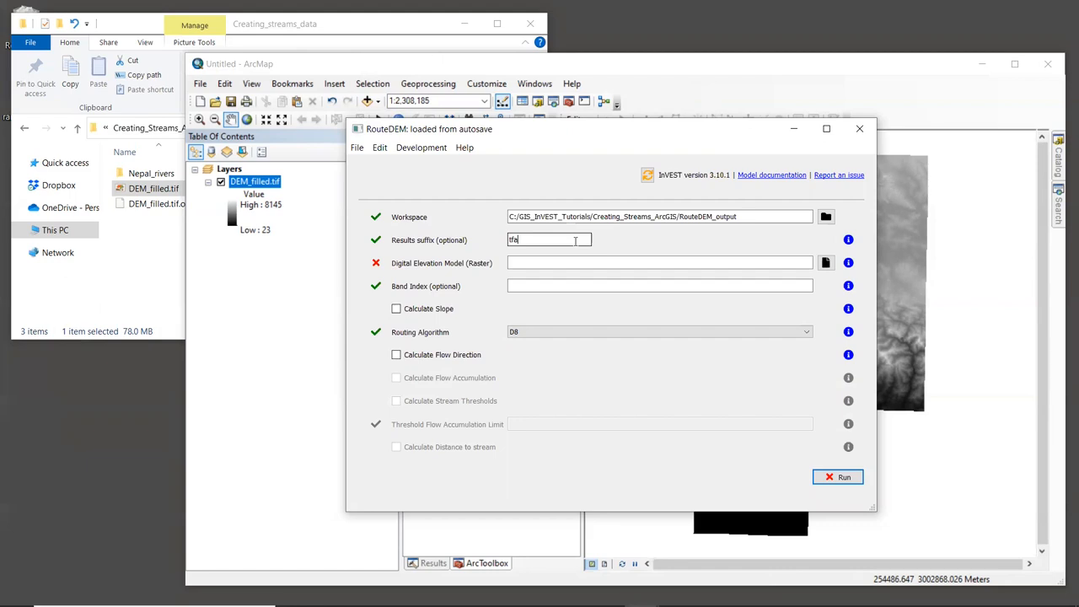
pyautogui.write('1000')
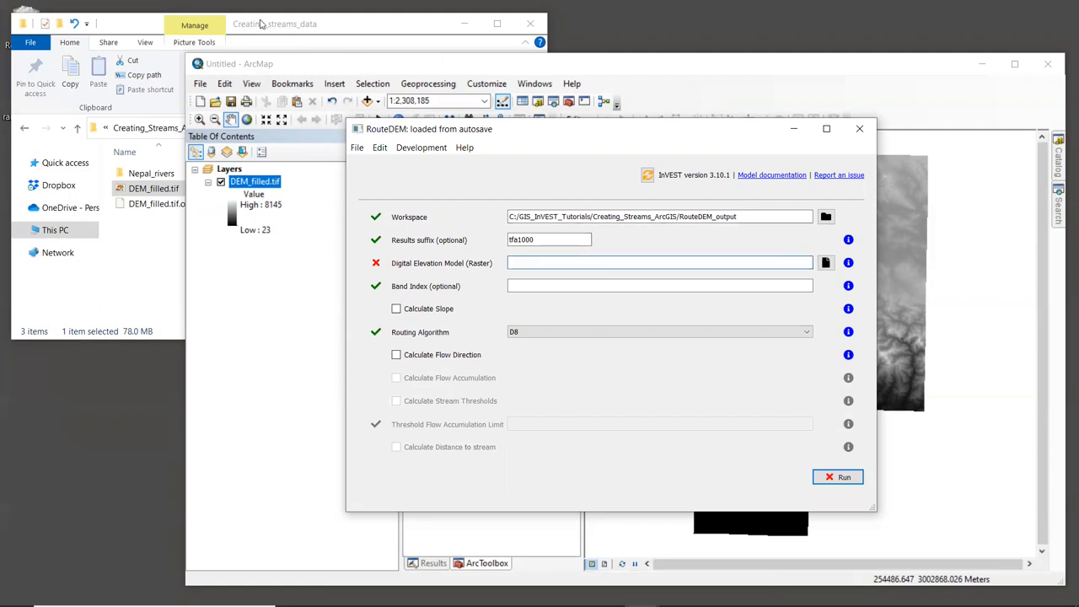
# Step: Point the Digital Elevation Model input to DEM_filled.tif and enter band index 1
pyautogui.click(273, 23)
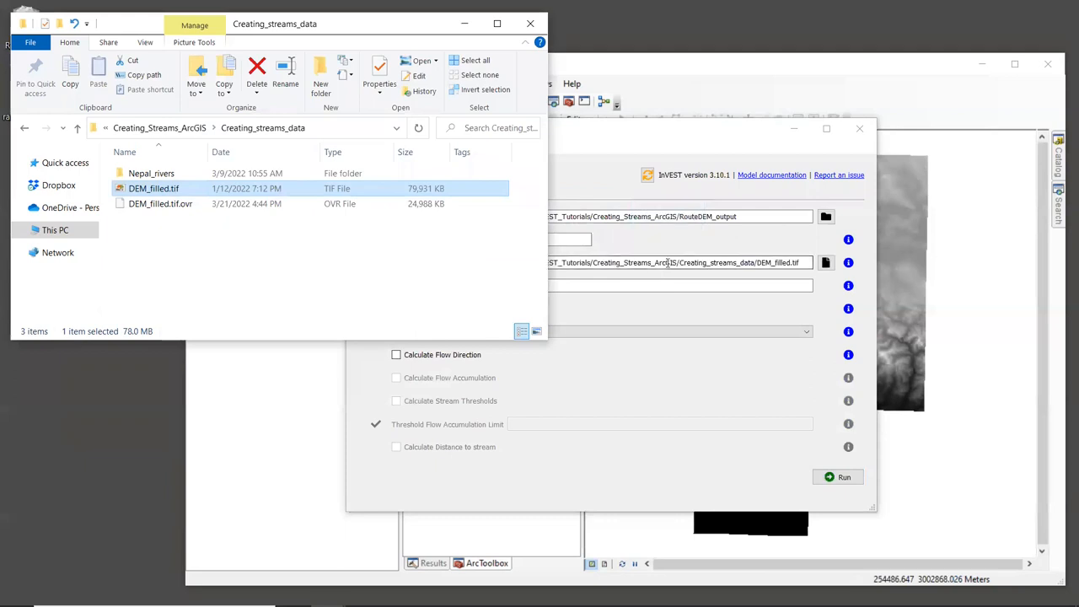
pyautogui.click(666, 128)
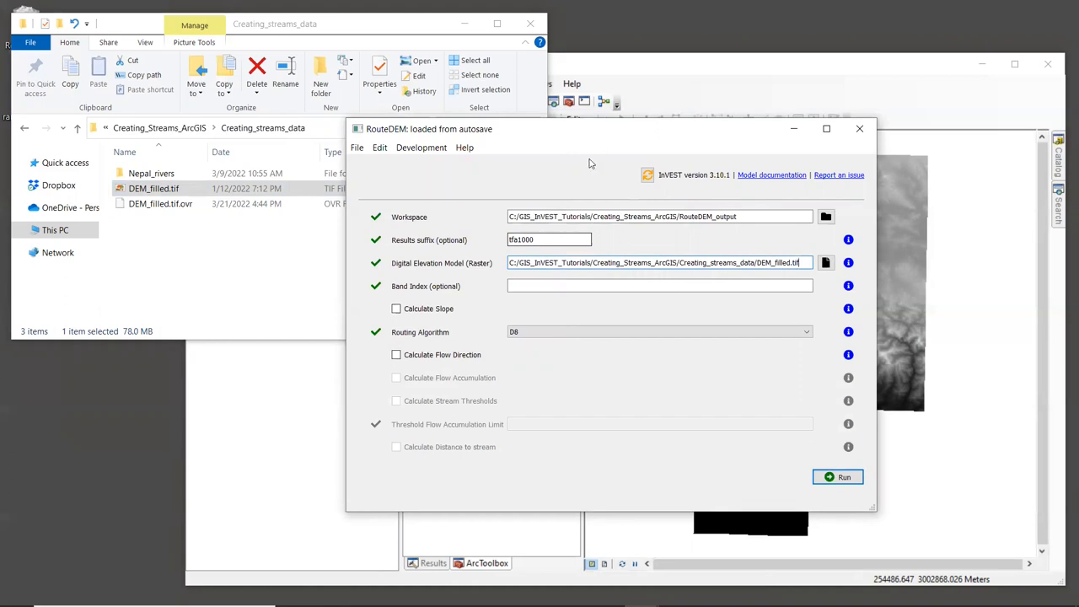
pyautogui.click(659, 285)
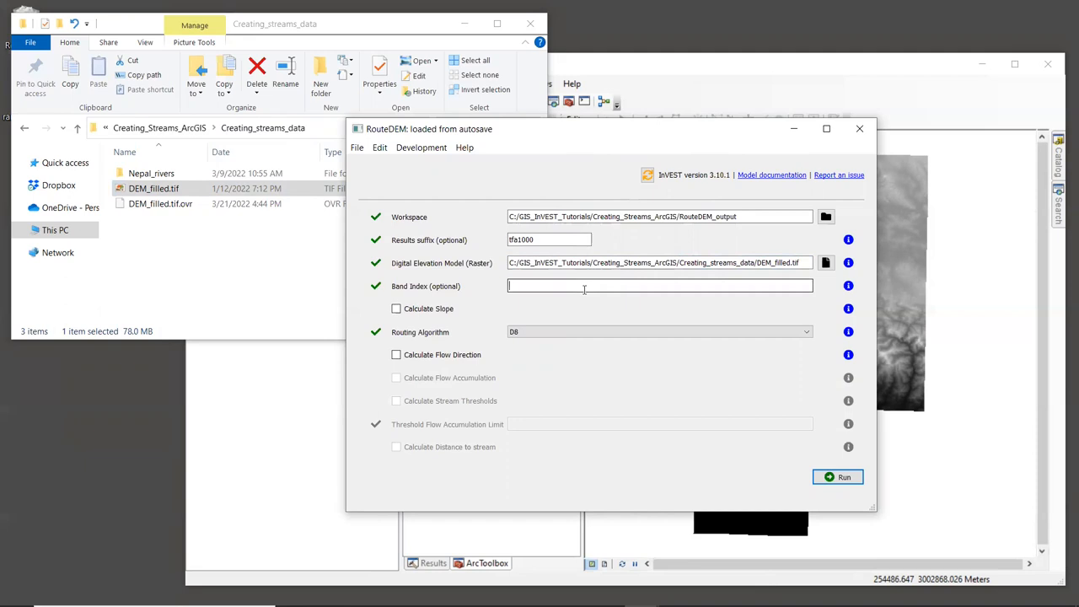
pyautogui.write('1')
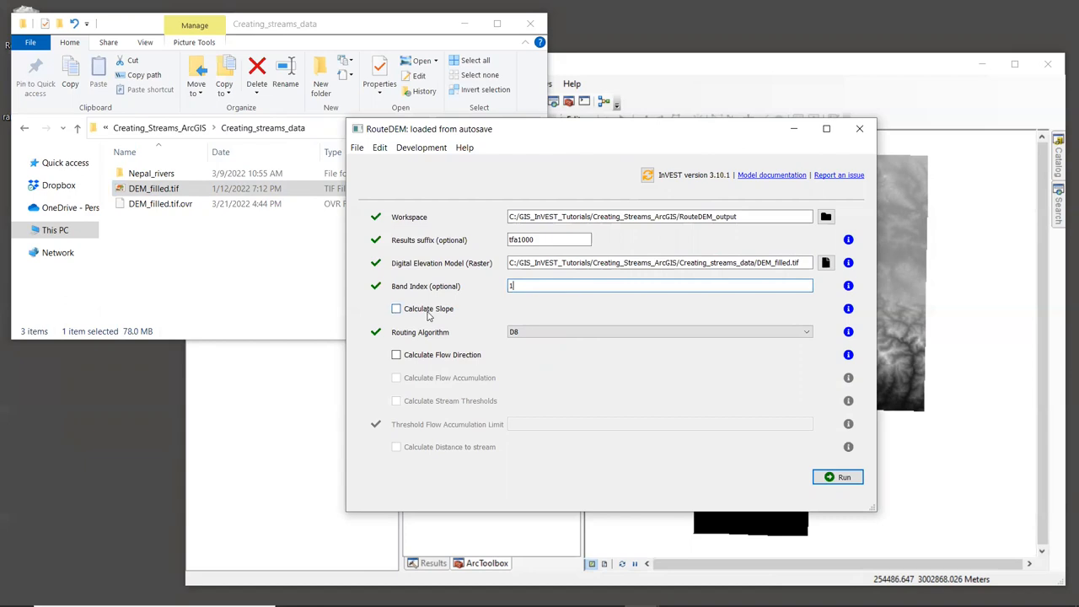
pyautogui.moveTo(529, 357)
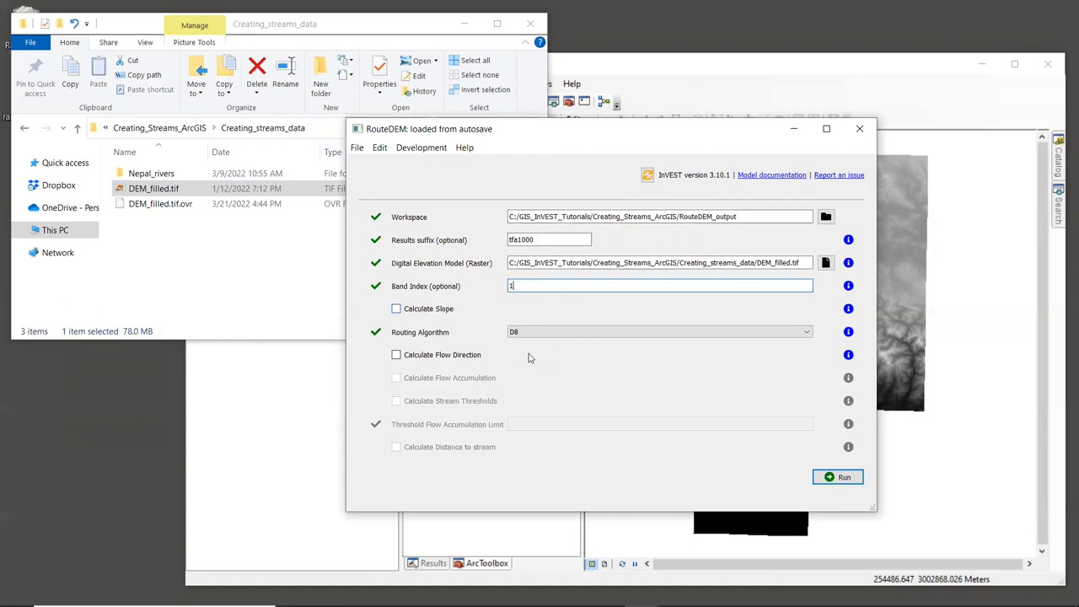
pyautogui.moveTo(543, 362)
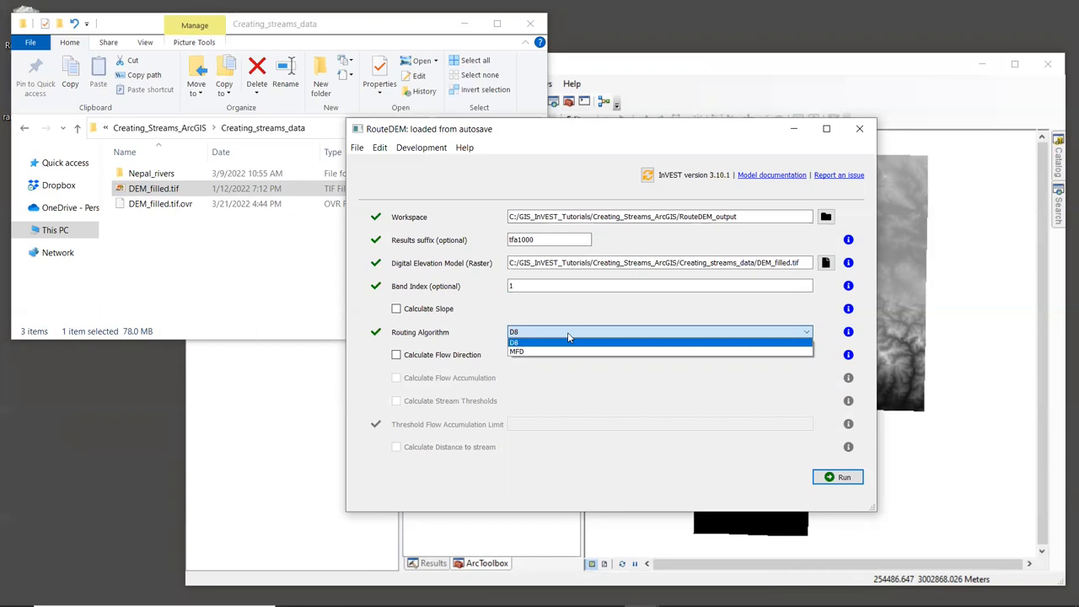
pyautogui.moveTo(577, 352)
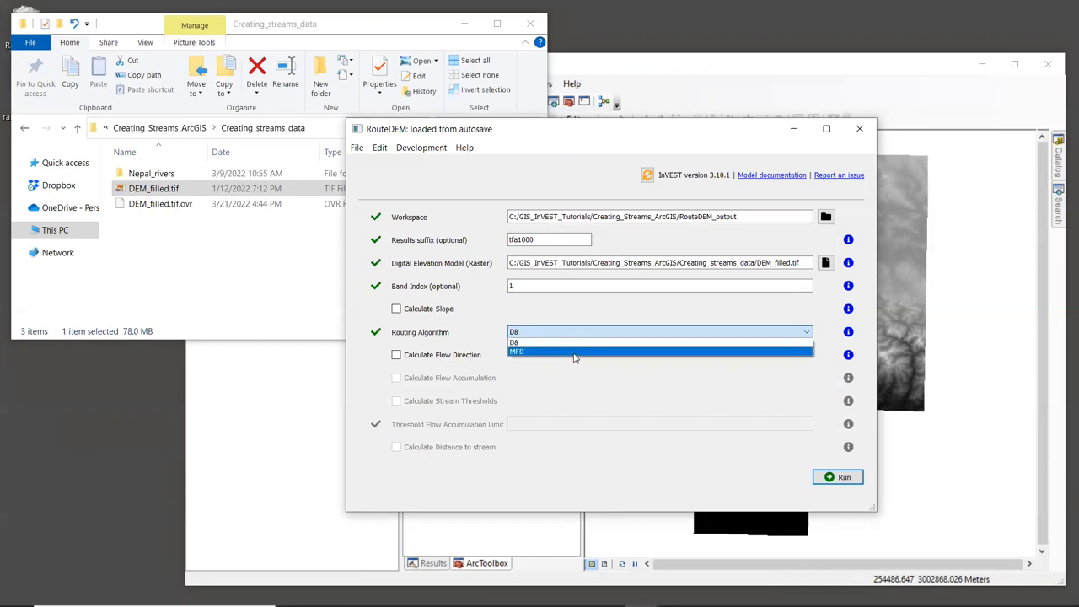
pyautogui.moveTo(573, 353)
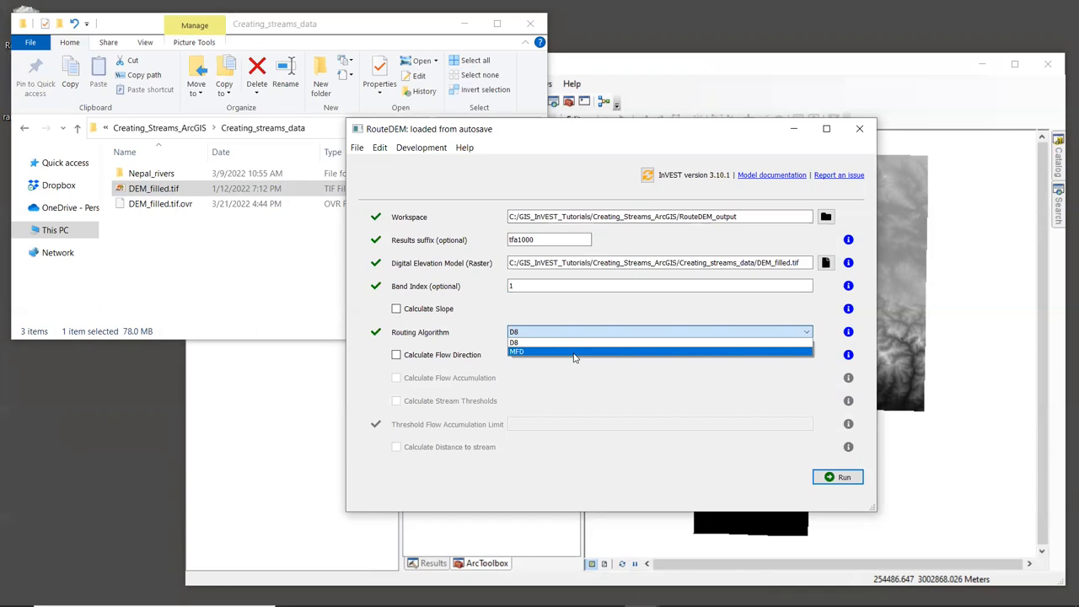
# Step: Choose MFD as the routing algorithm in place of D8
pyautogui.click(516, 353)
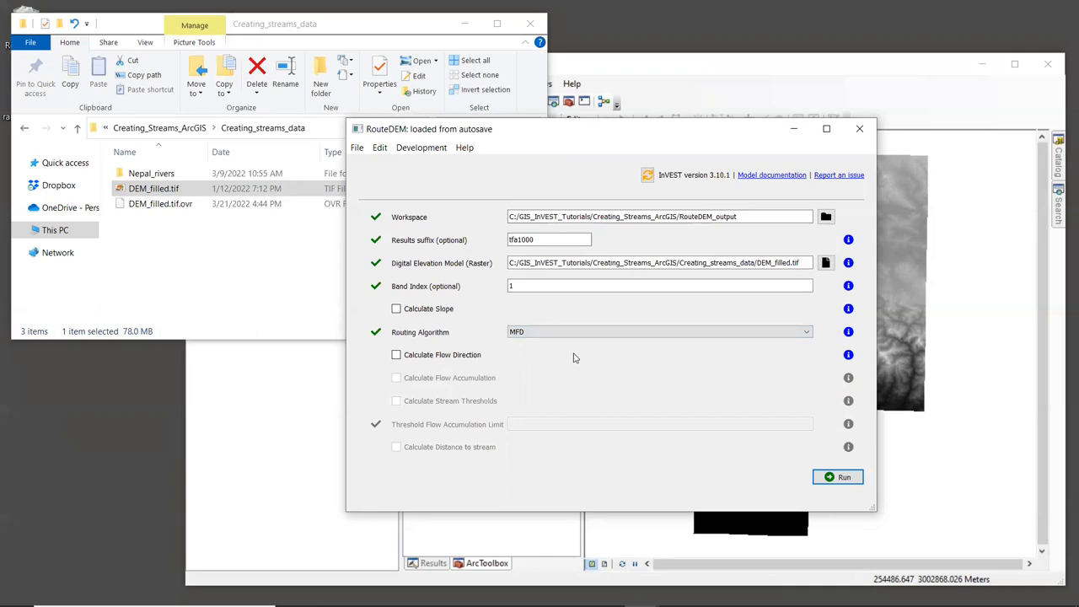
pyautogui.moveTo(622, 378)
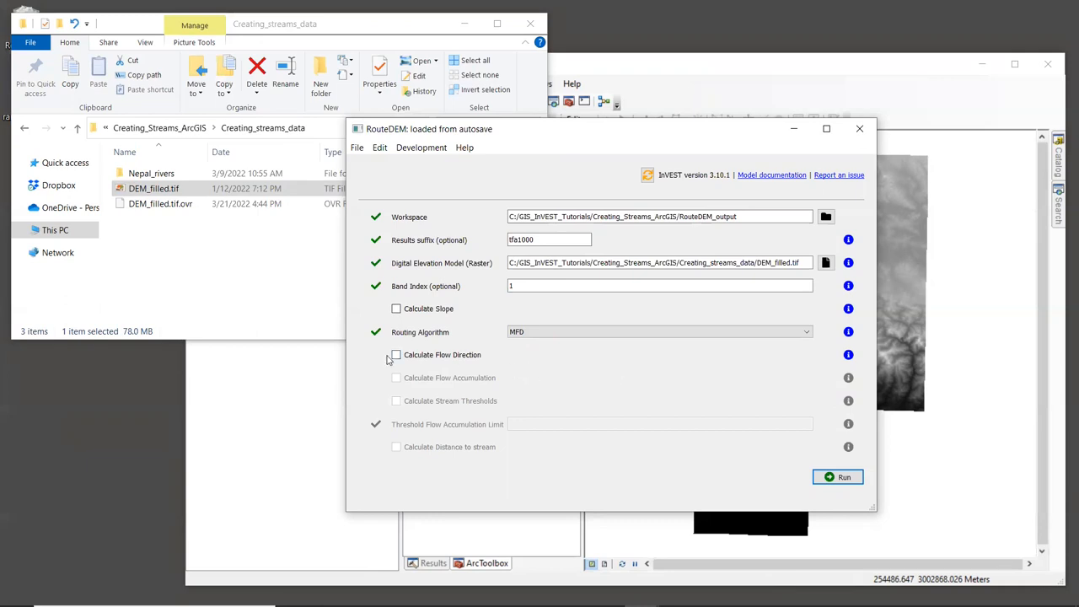
# Step: Enable Calculate Flow Direction, Calculate Flow Accumulation and Calculate Stream Thresholds
pyautogui.click(396, 354)
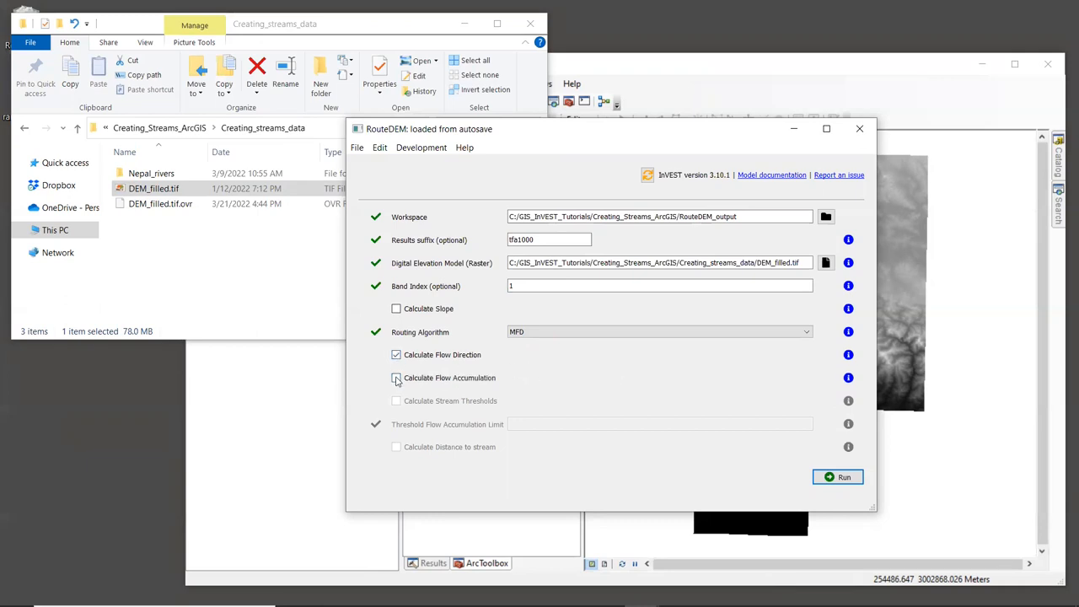
pyautogui.click(396, 378)
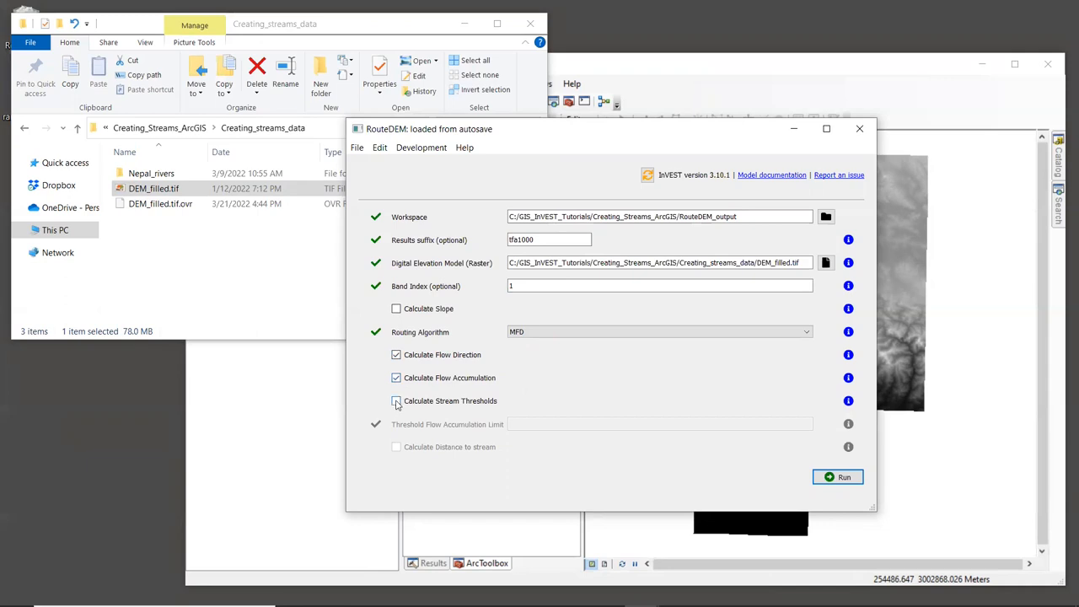
pyautogui.click(396, 402)
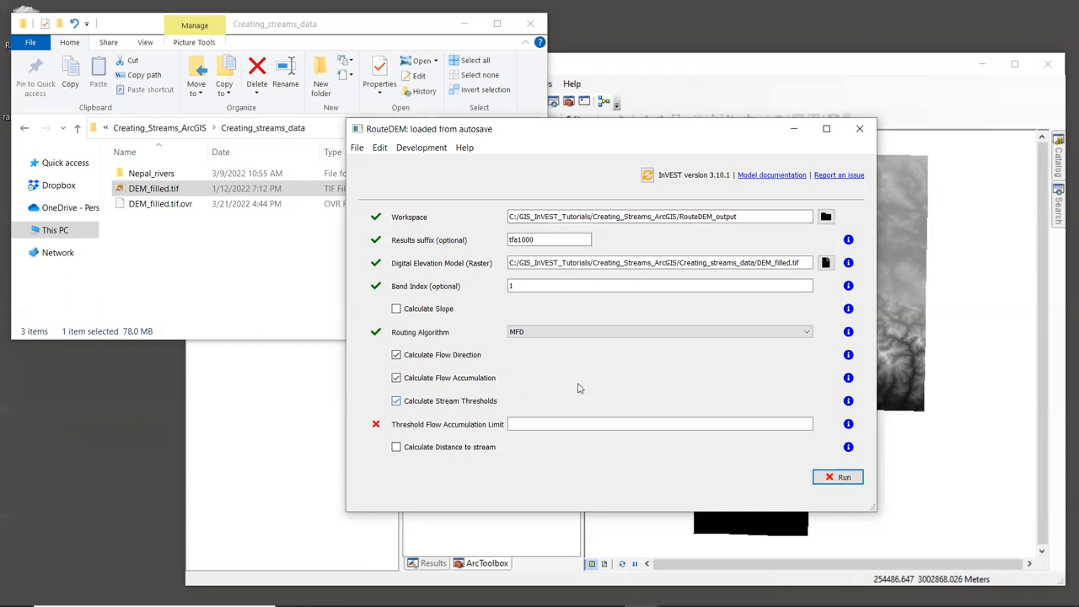
pyautogui.moveTo(606, 386)
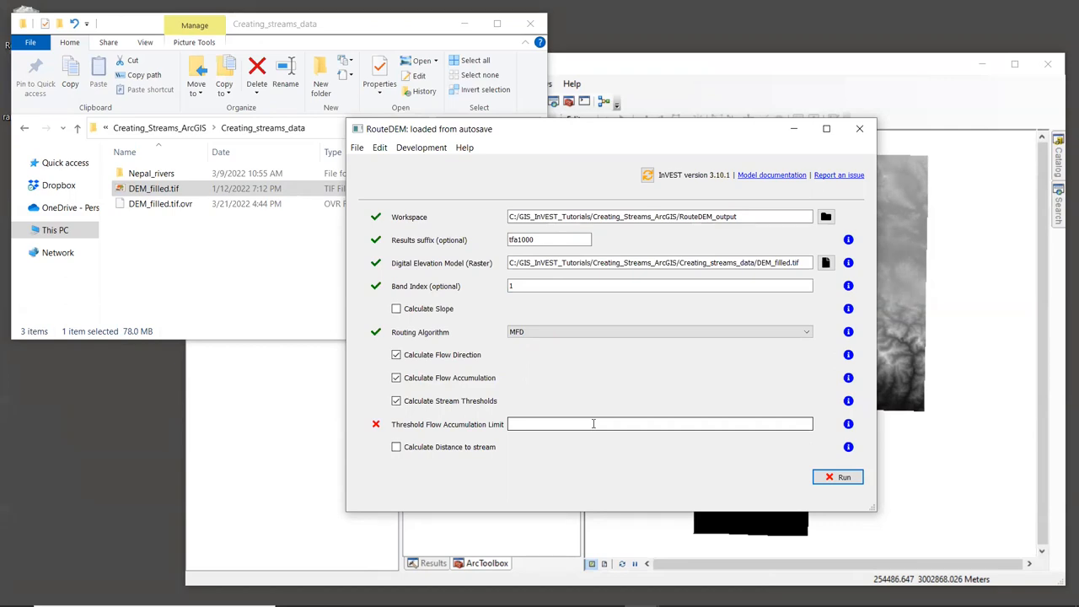
# Step: Enter a threshold flow accumulation limit of 1000 and run the RouteDEM model to completion
pyautogui.write('1000')
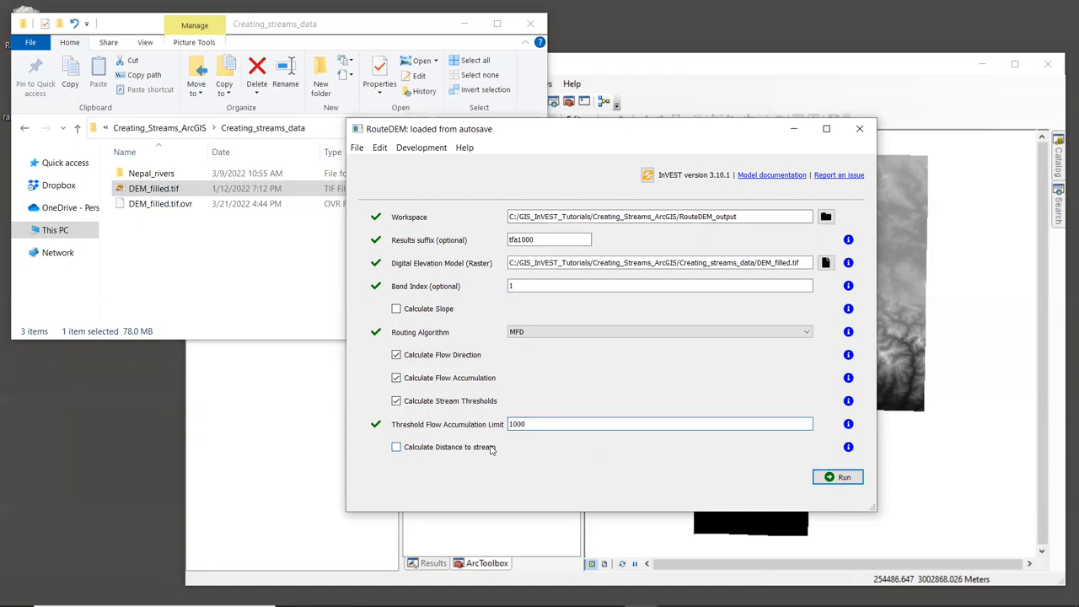
pyautogui.moveTo(616, 465)
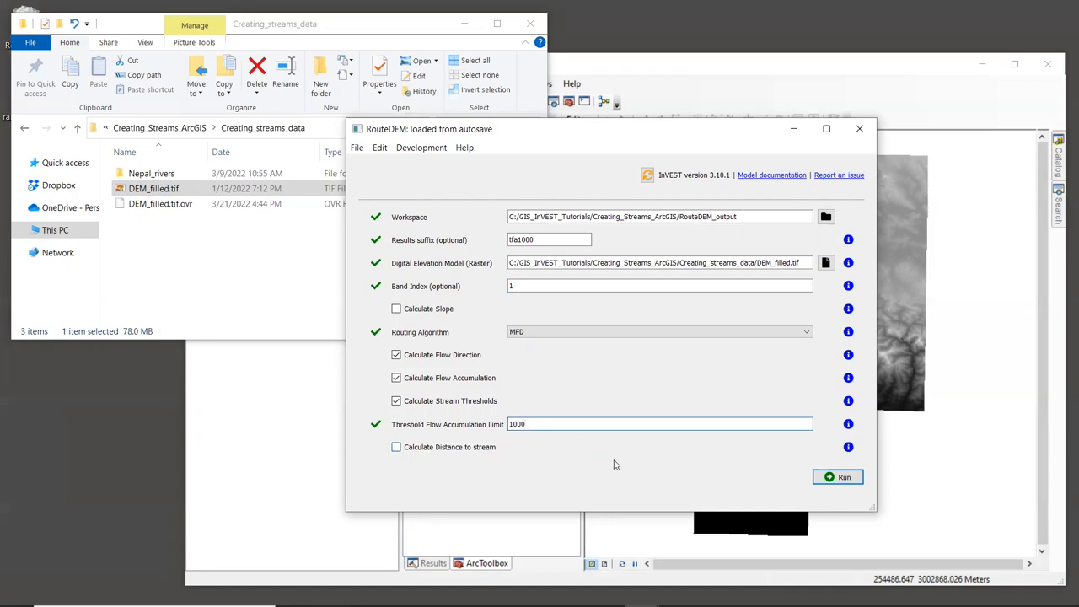
pyautogui.moveTo(731, 472)
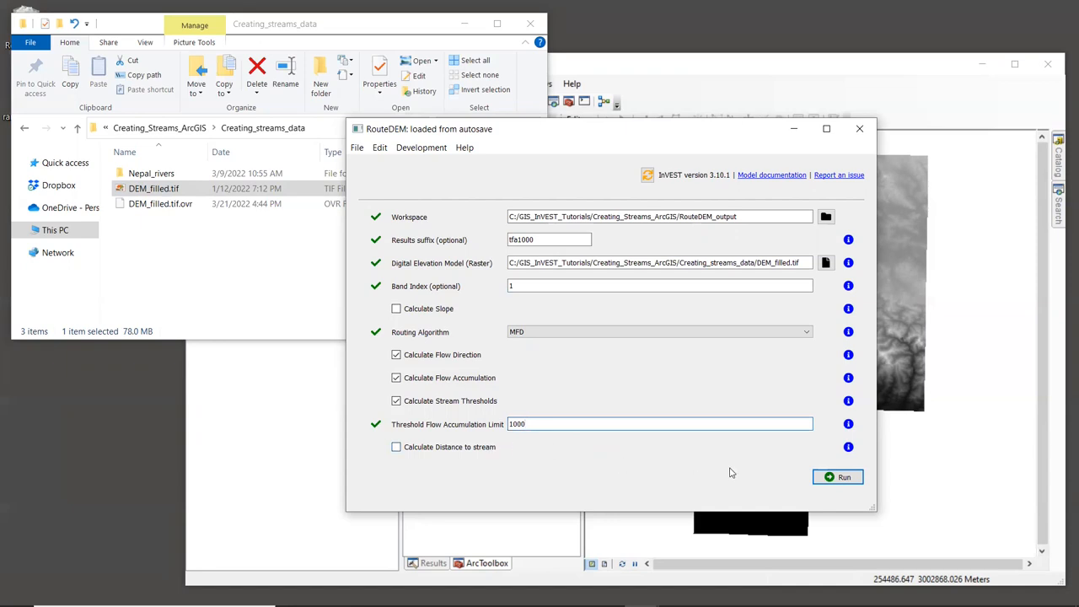
pyautogui.click(843, 476)
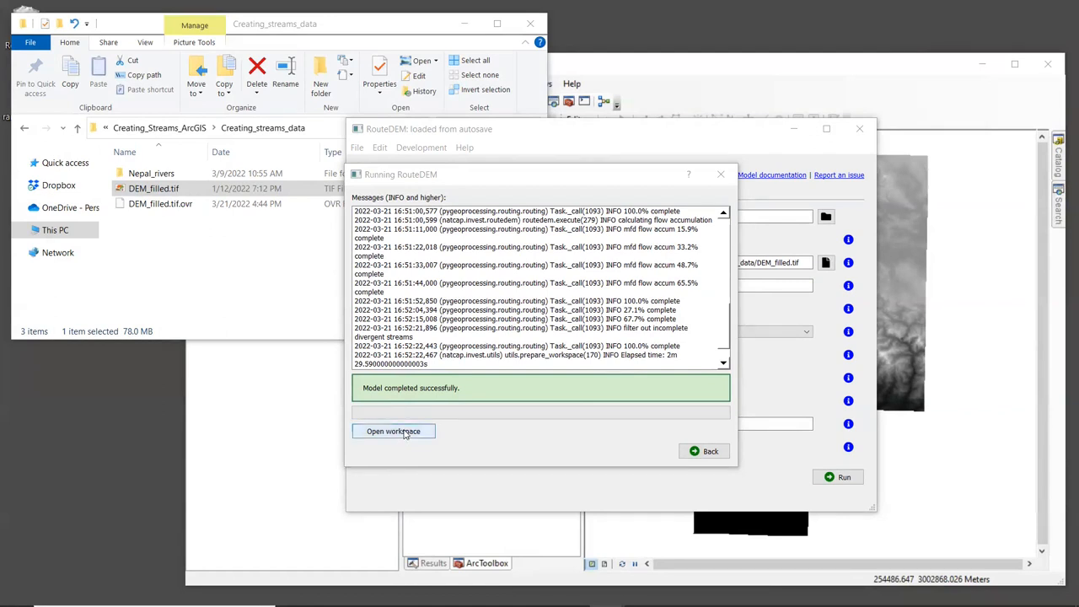
# Step: Open the RouteDEM_output workspace and bring stream_mask_tfa1000.tif into the ArcMap data frame
pyautogui.click(393, 431)
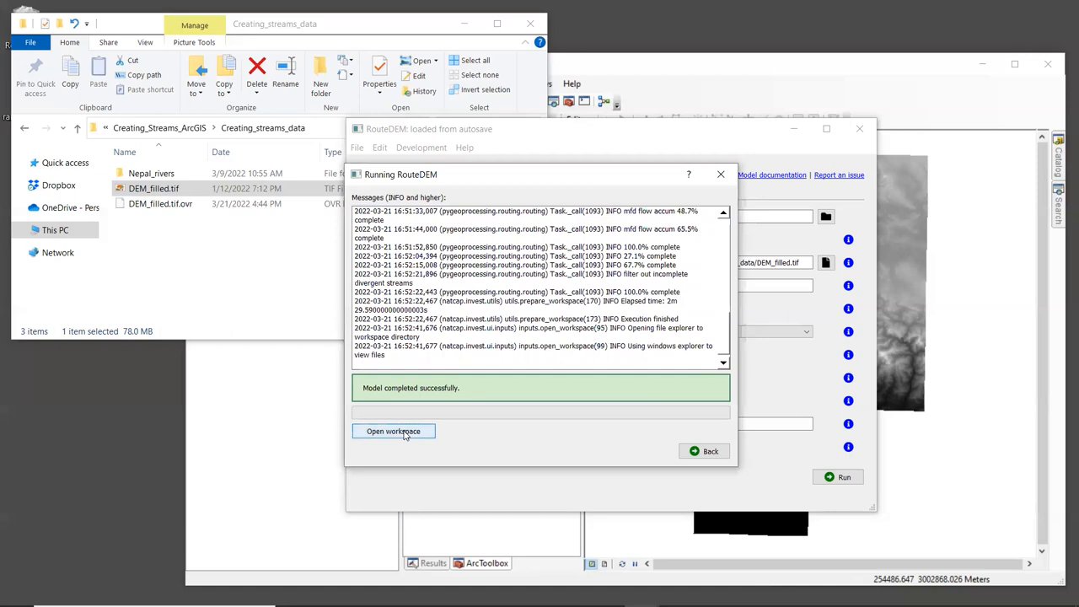
pyautogui.click(393, 432)
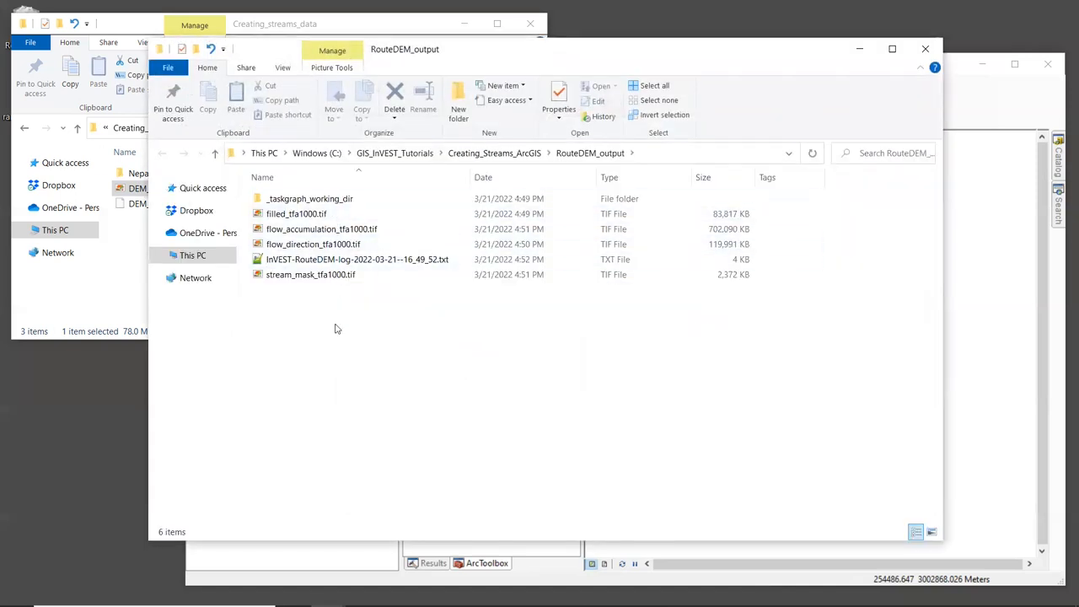
pyautogui.moveTo(313, 243)
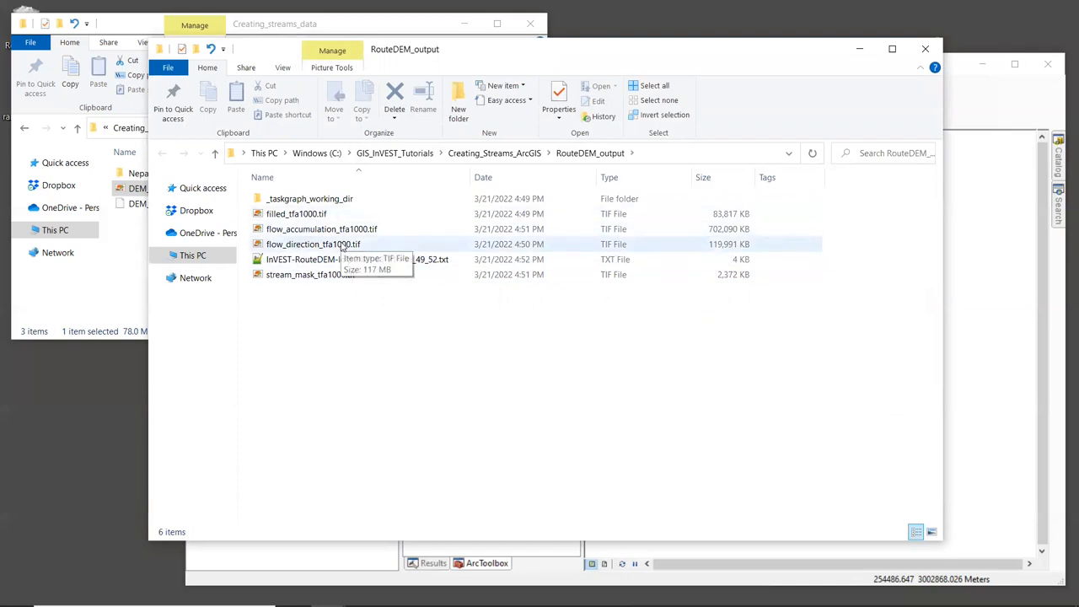
pyautogui.moveTo(344, 229)
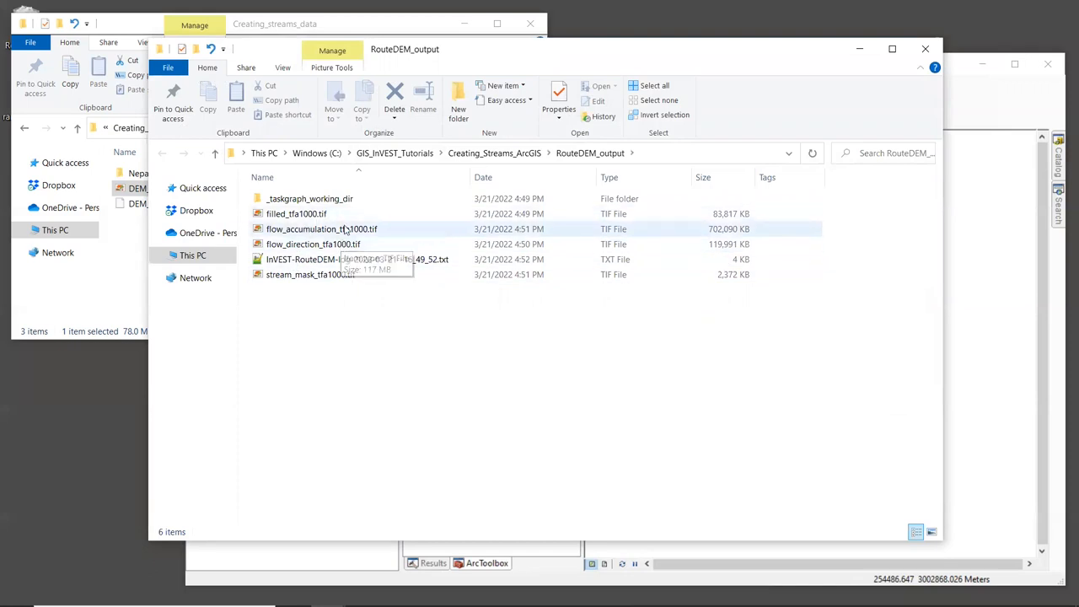
pyautogui.click(310, 273)
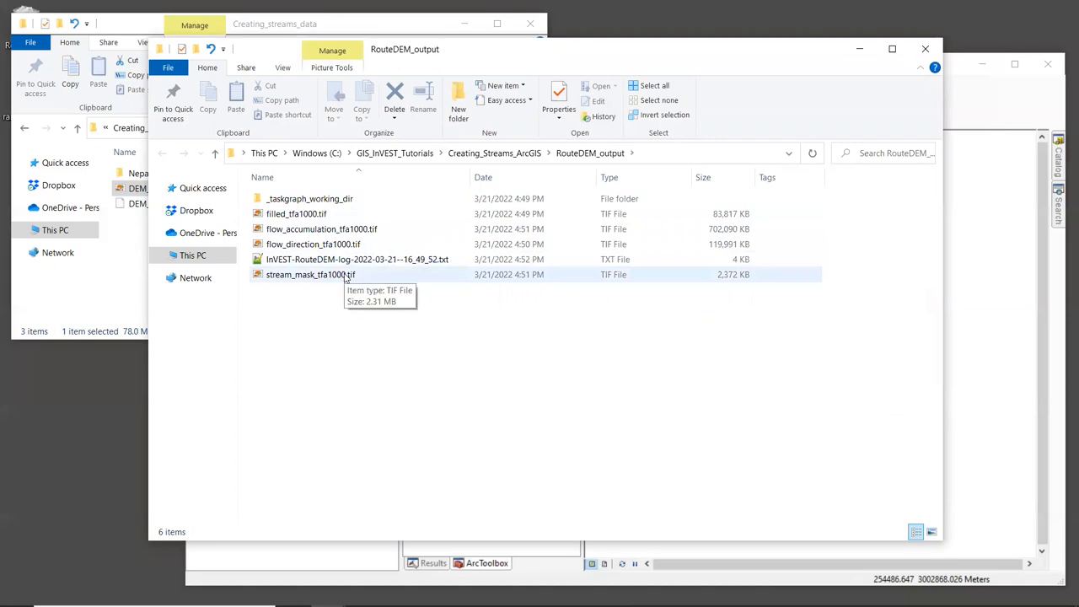
pyautogui.moveTo(382, 259)
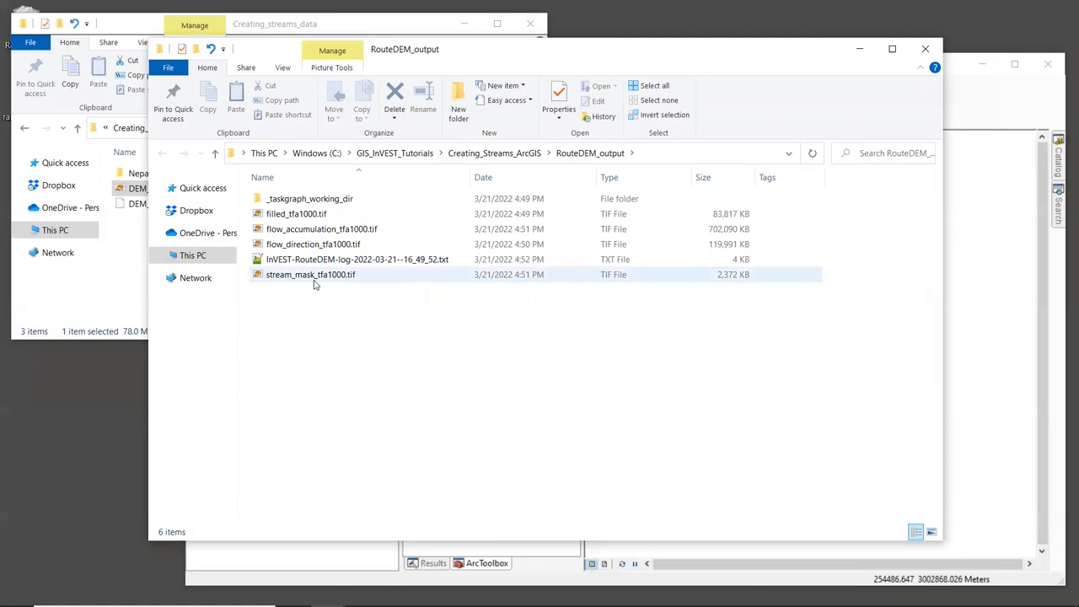
pyautogui.moveTo(310, 273)
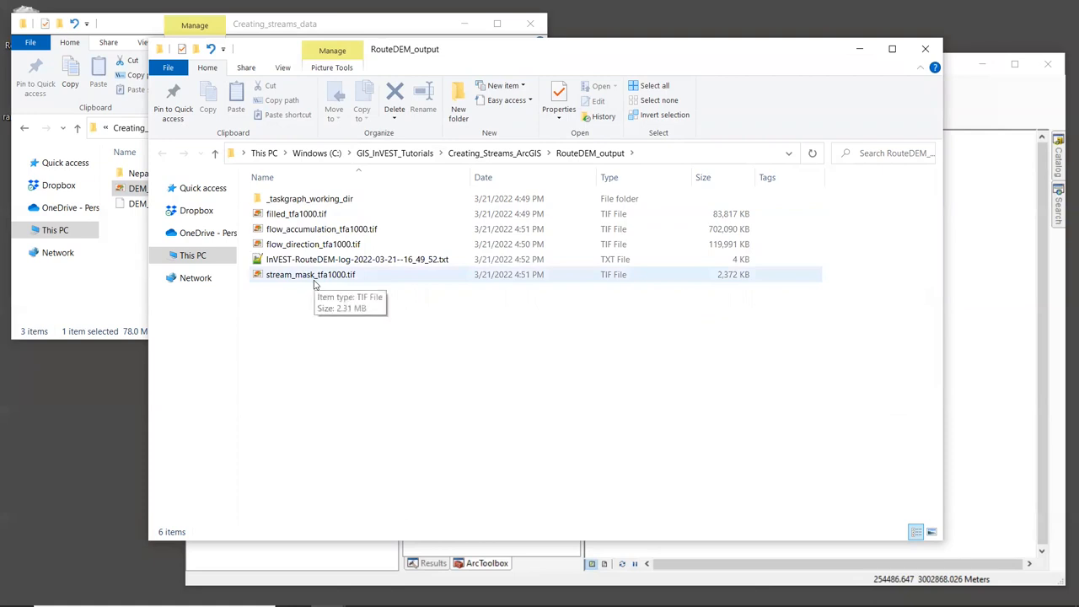
pyautogui.click(310, 273)
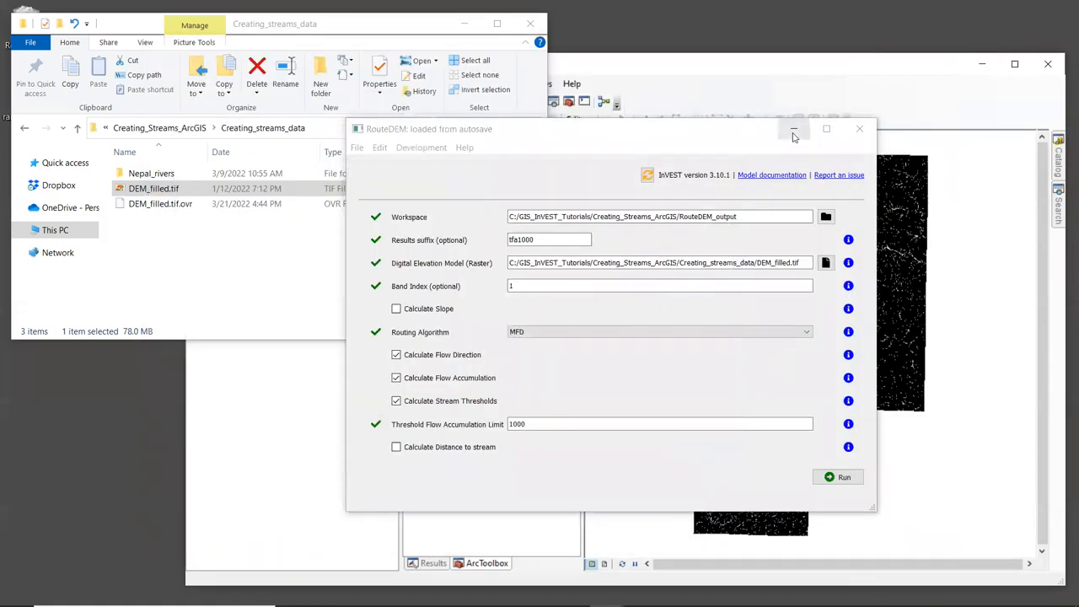
# Step: Minimize RouteDEM so ArcMap shows stream_mask_tfa1000.tif above DEM_filled.tif
pyautogui.click(792, 128)
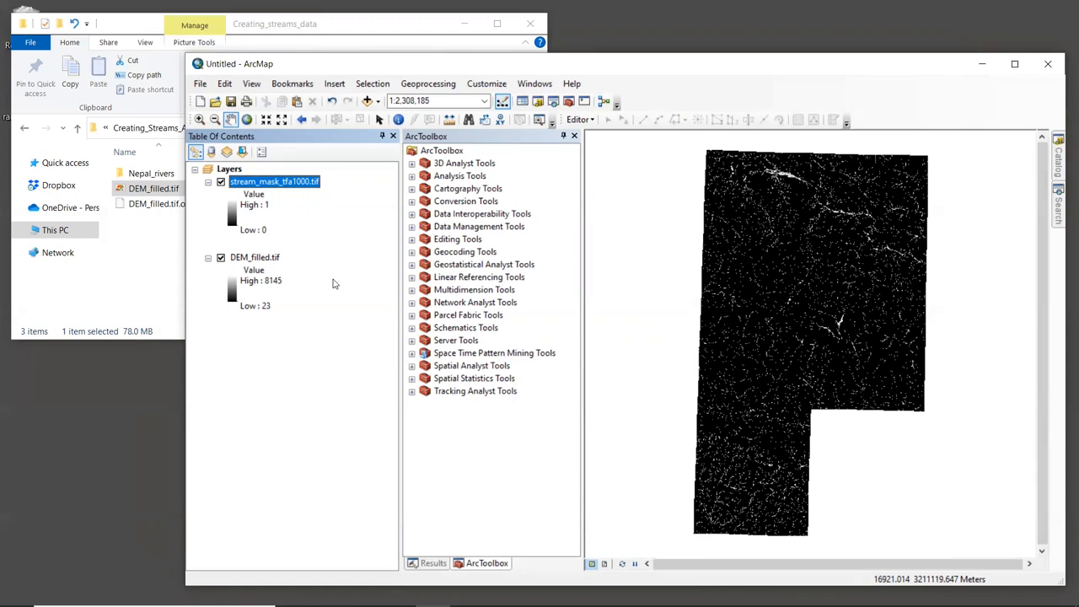
pyautogui.moveTo(391, 283)
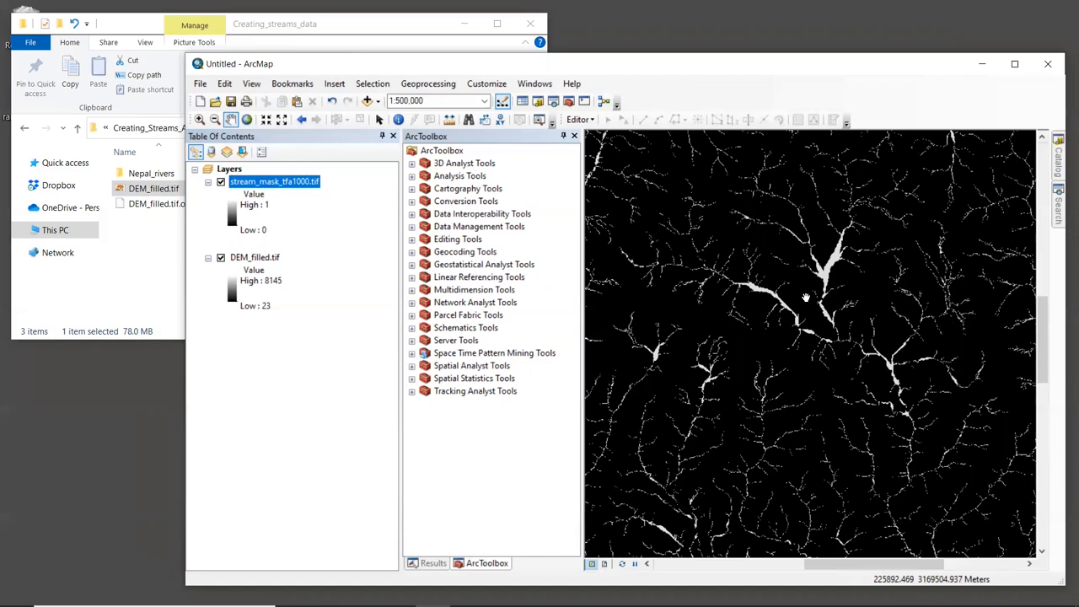
pyautogui.moveTo(886, 287)
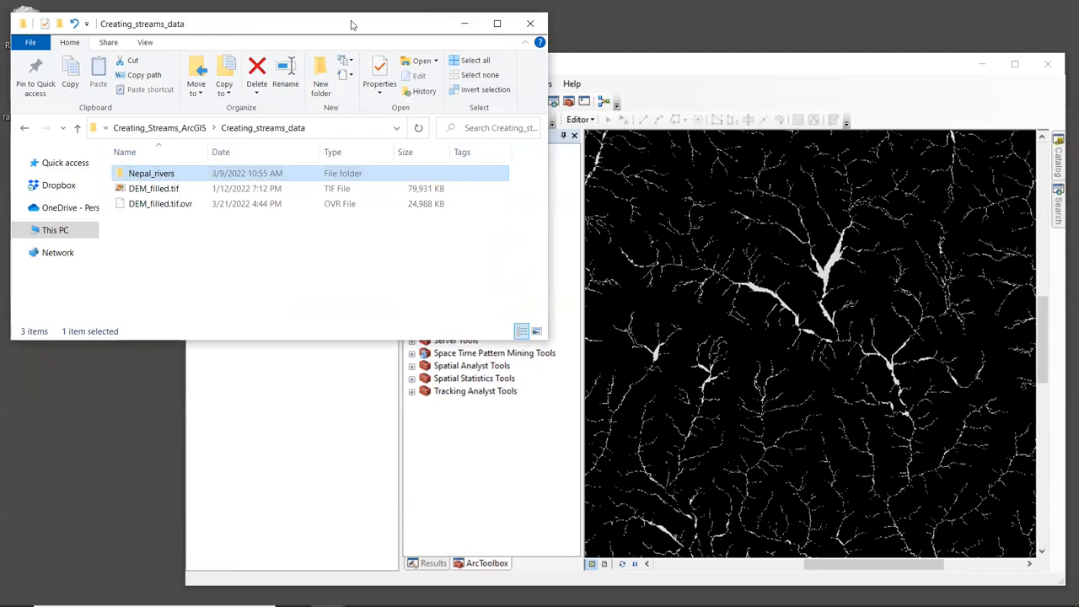
pyautogui.moveTo(168, 244)
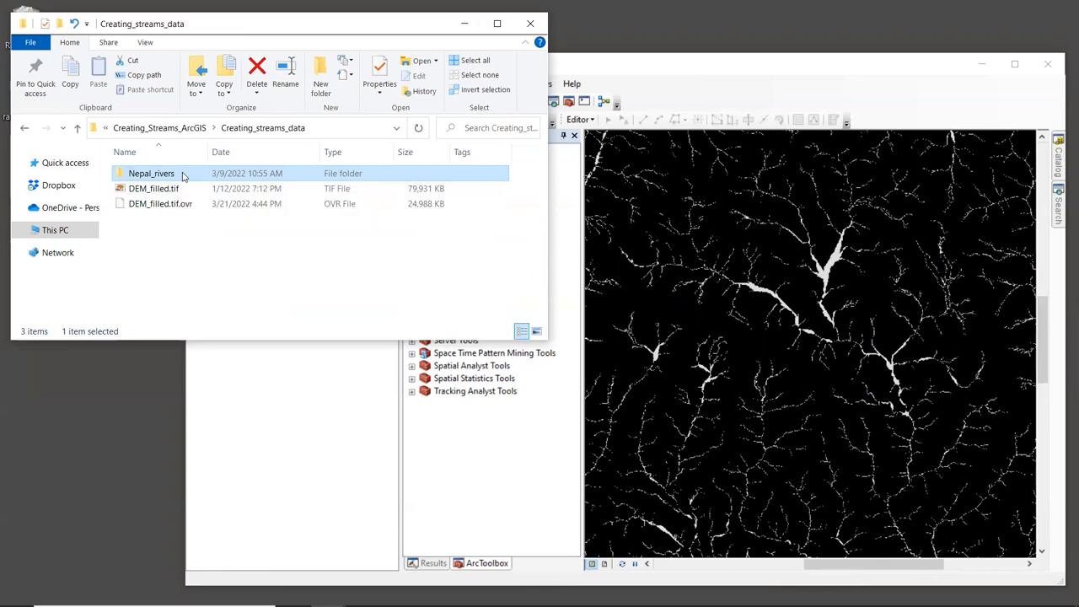
# Step: Add River.shp from the Nepal_rivers folder to ArcMap over the stream mask
pyautogui.doubleClick(152, 172)
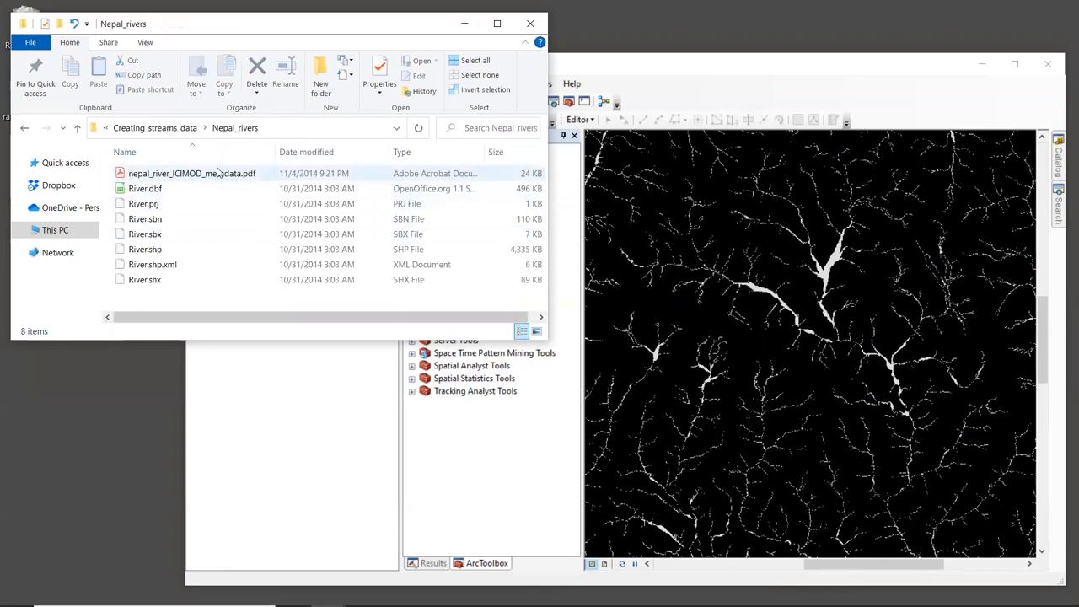
pyautogui.click(144, 249)
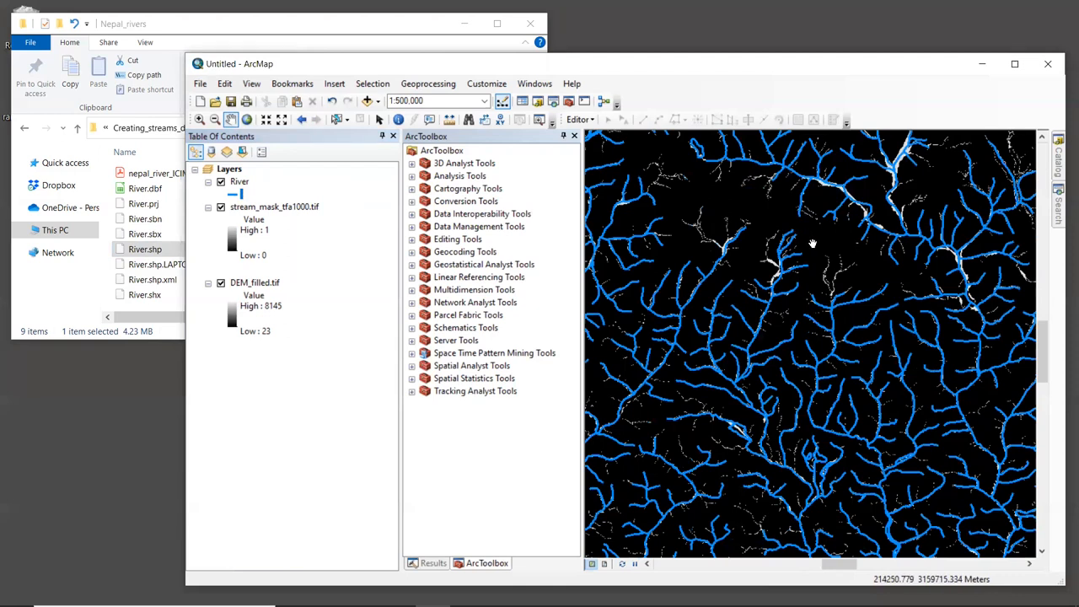
pyautogui.moveTo(563, 253)
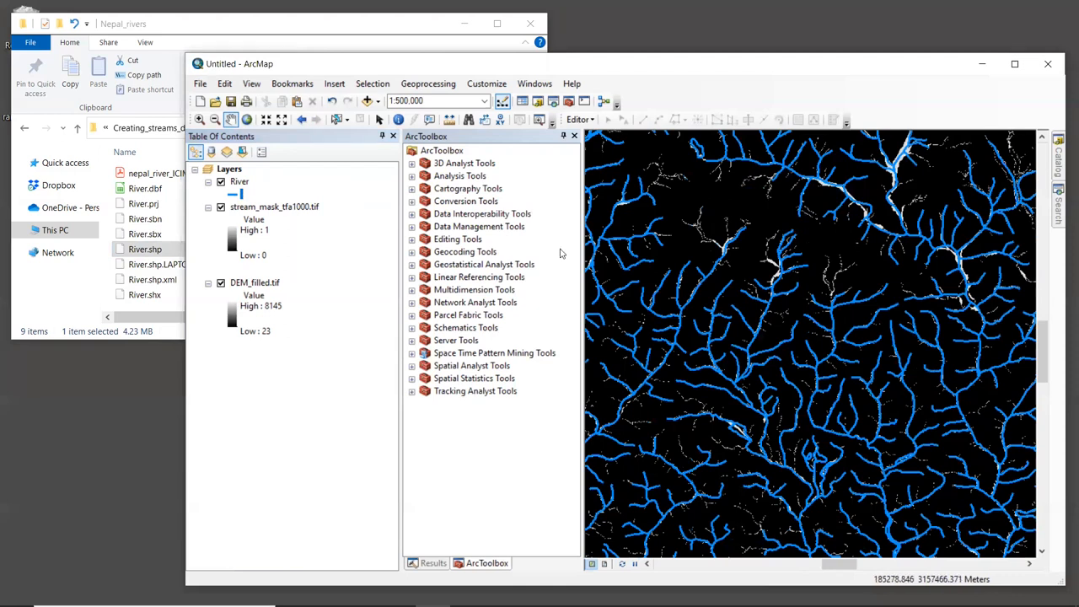
pyautogui.click(221, 182)
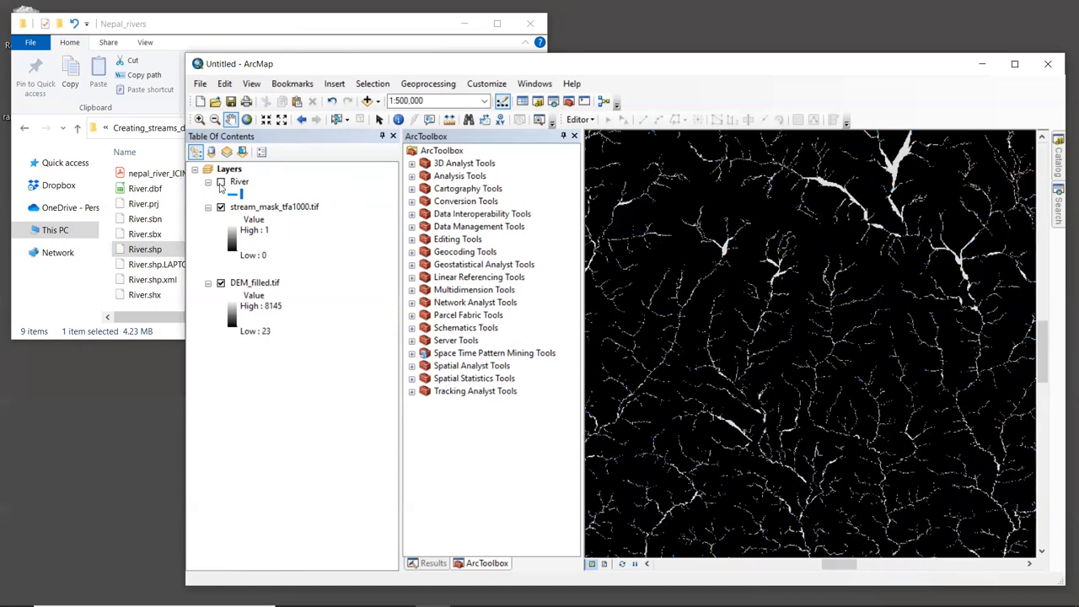
pyautogui.click(219, 182)
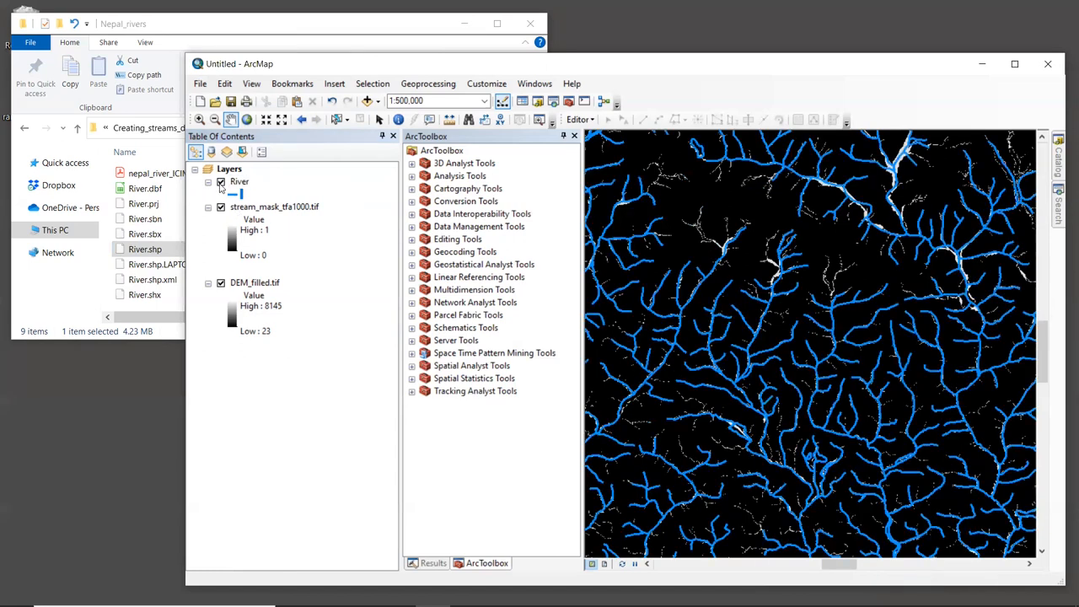
pyautogui.click(219, 182)
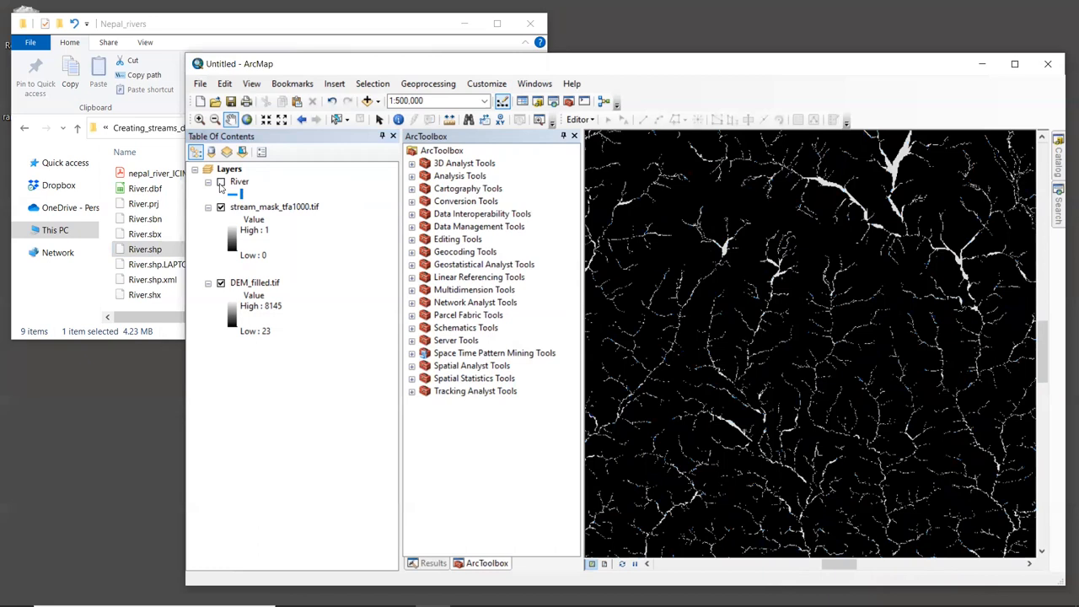
pyautogui.click(221, 182)
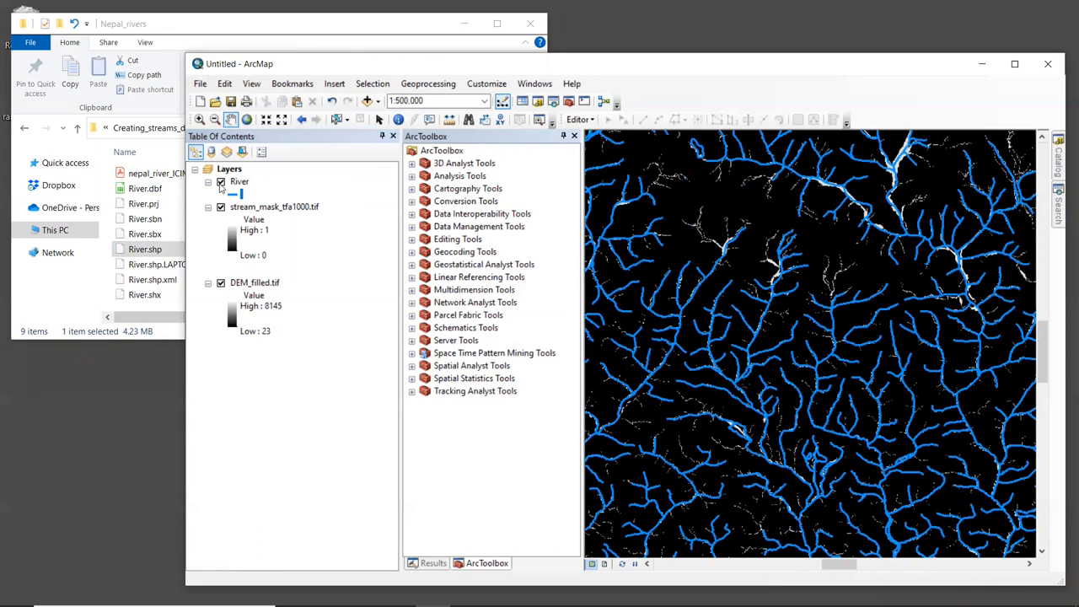